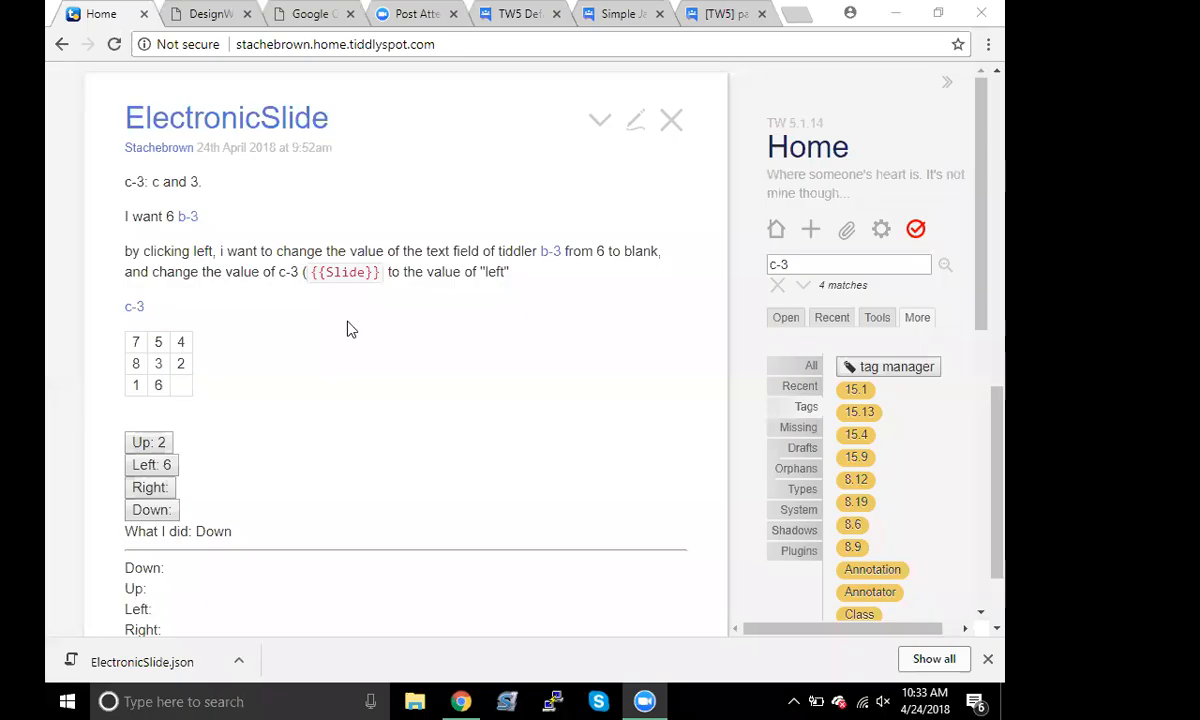
mouse_move(416, 244)
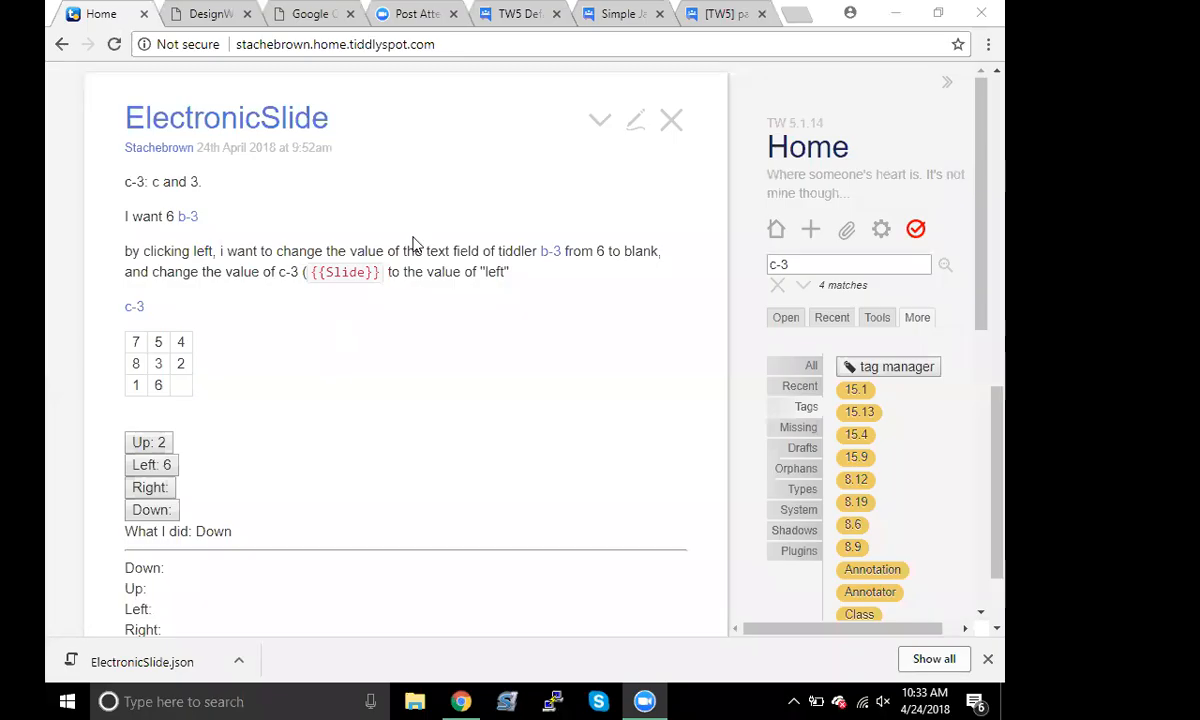
Return to the TiddlyWiki page and list the six tiddlers matching 'Electroni'
scroll(down, 3)
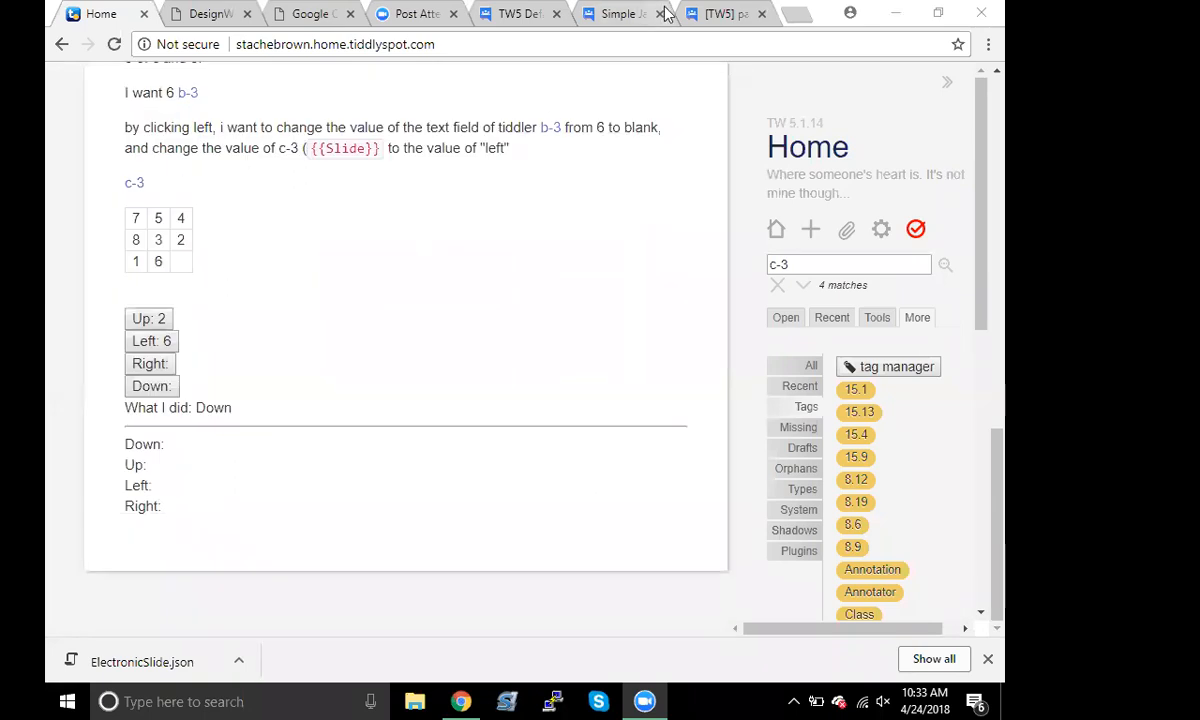
mouse_move(316, 8)
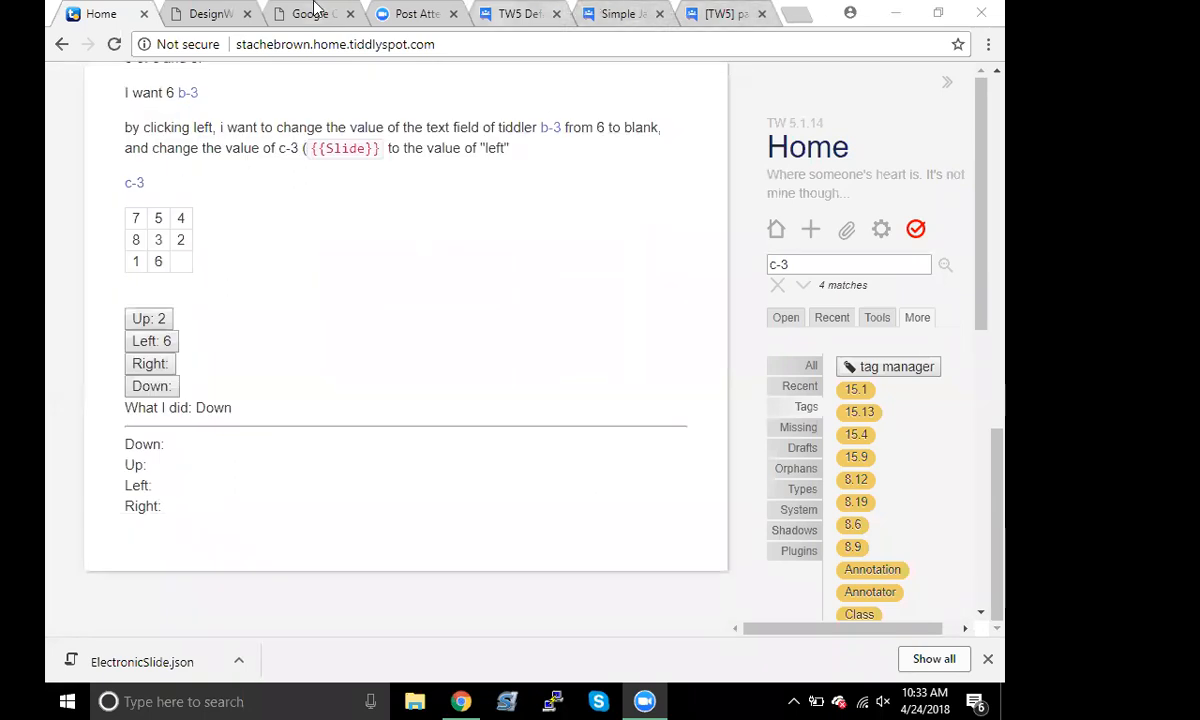
mouse_move(204, 12)
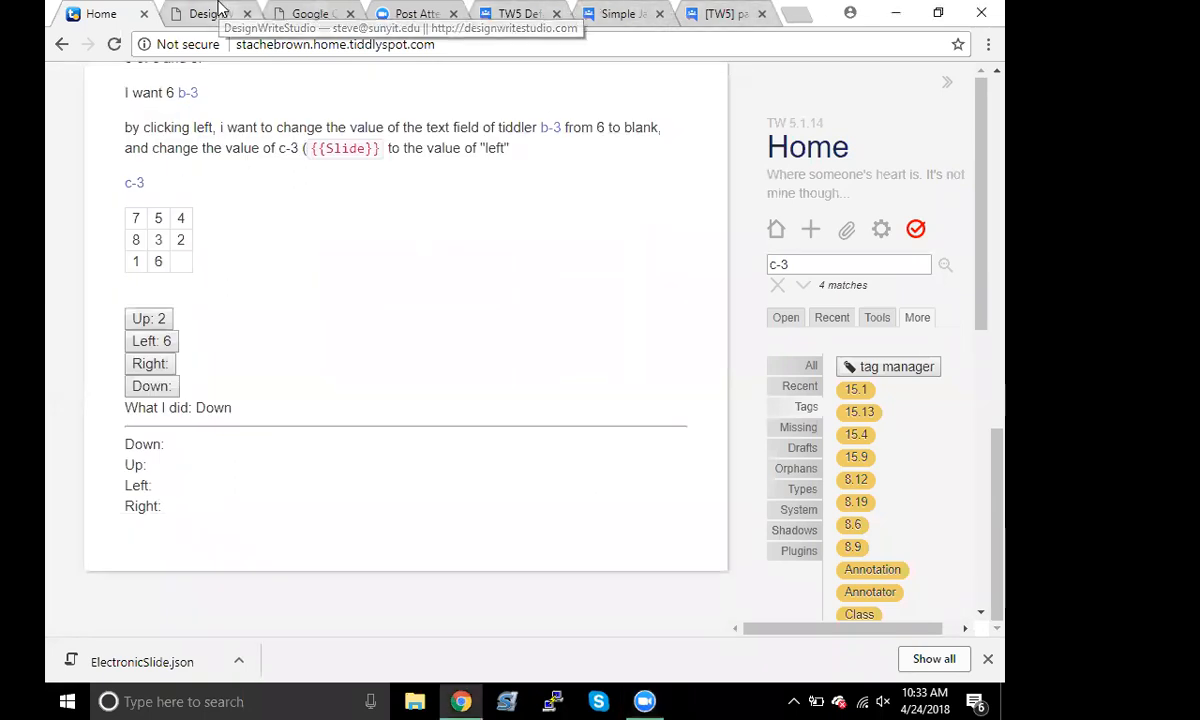
click(310, 12)
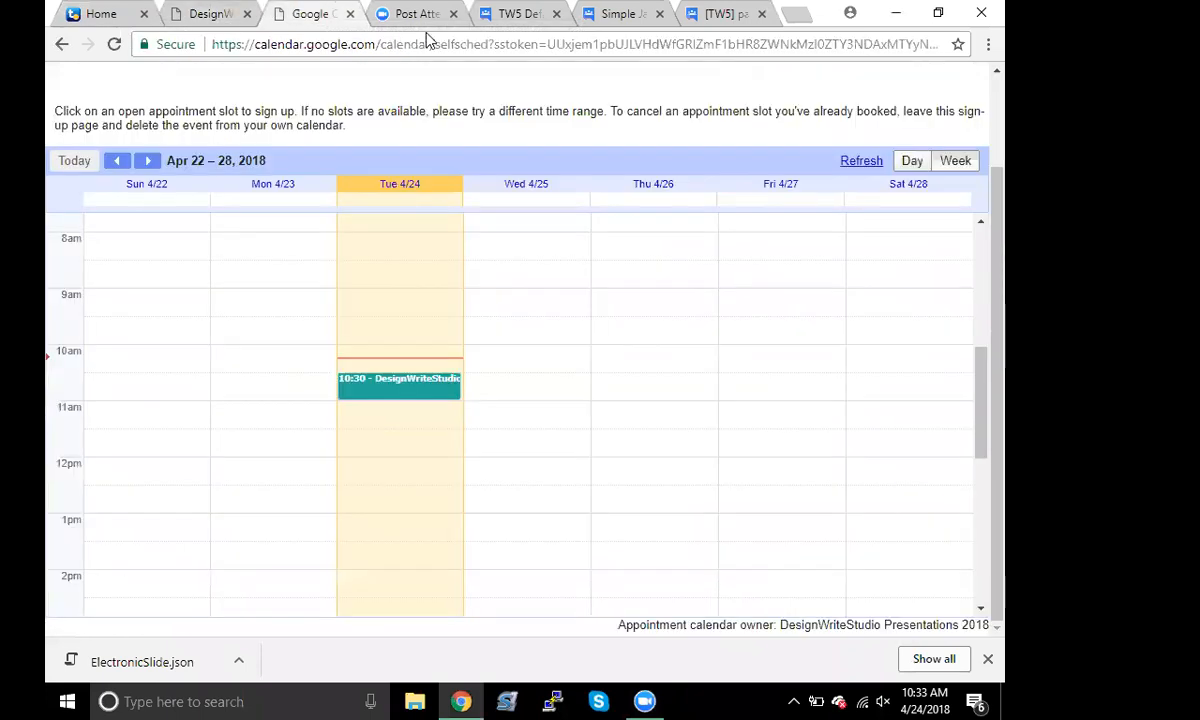
mouse_move(620, 12)
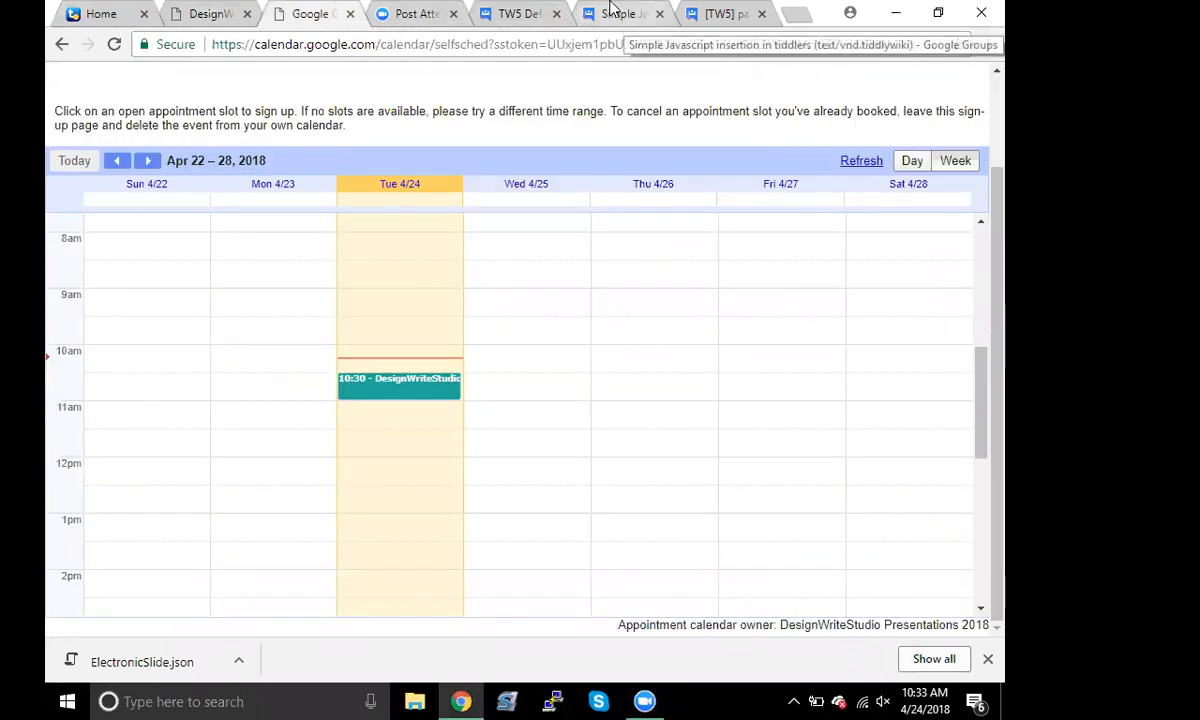
click(100, 12)
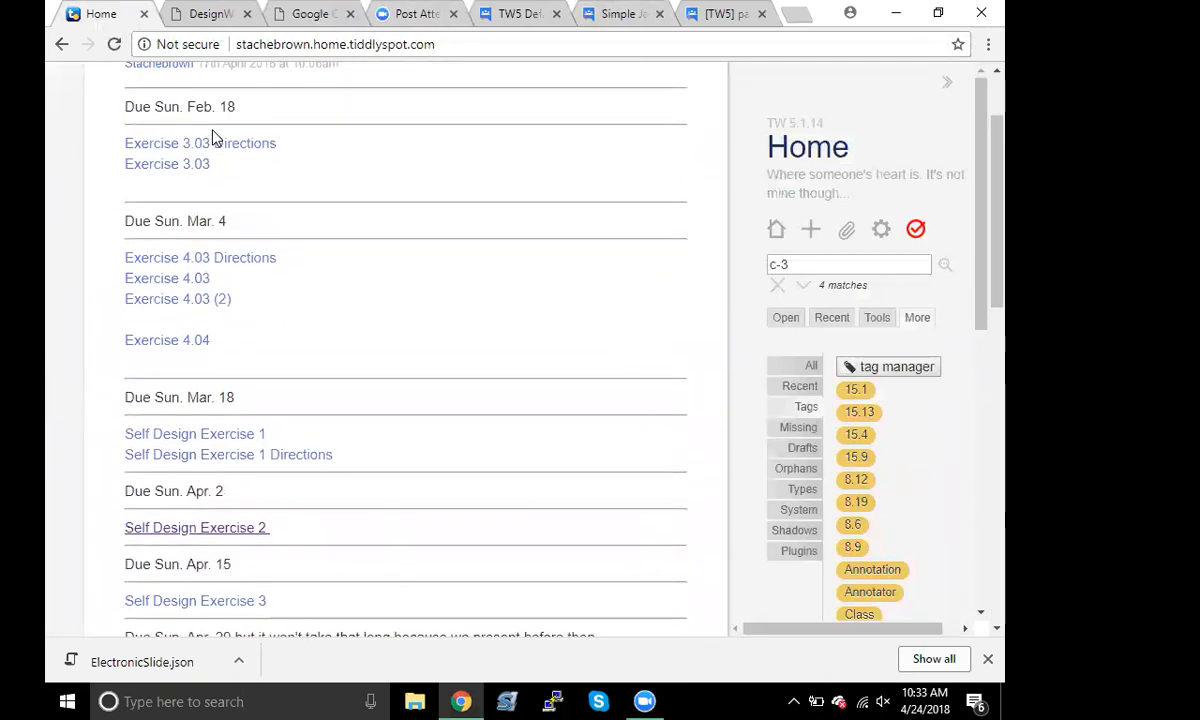
scroll(down, 3)
text(Electroni)
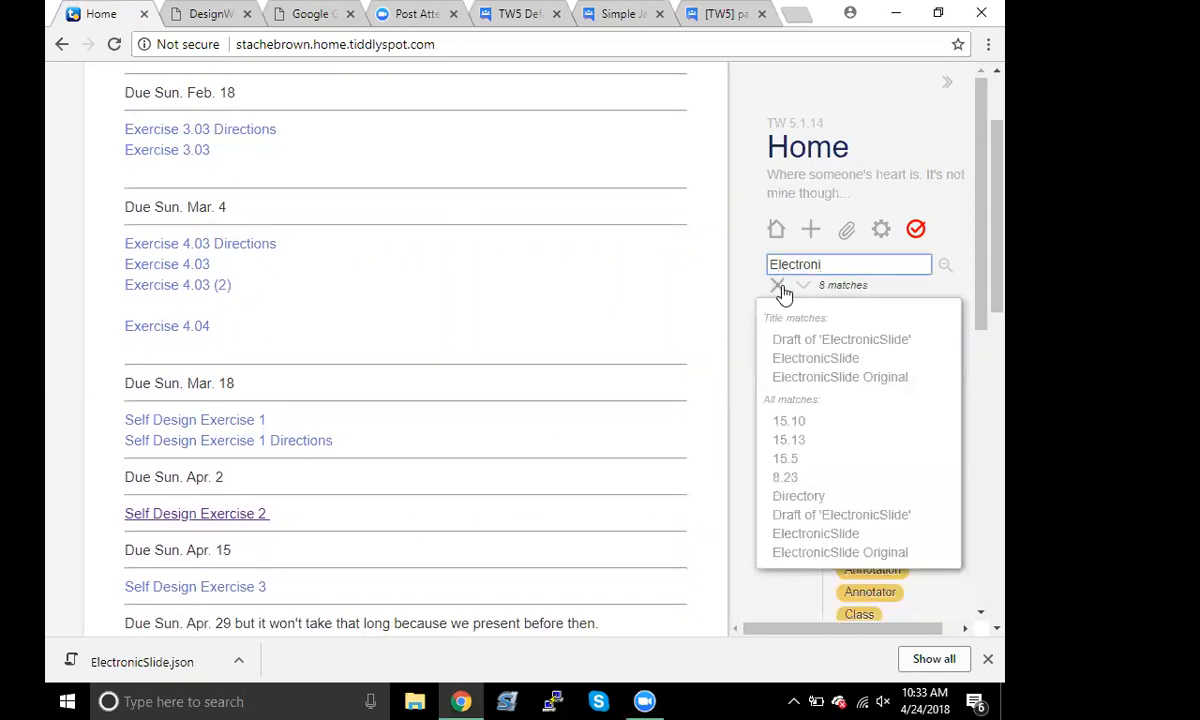
mouse_move(816, 358)
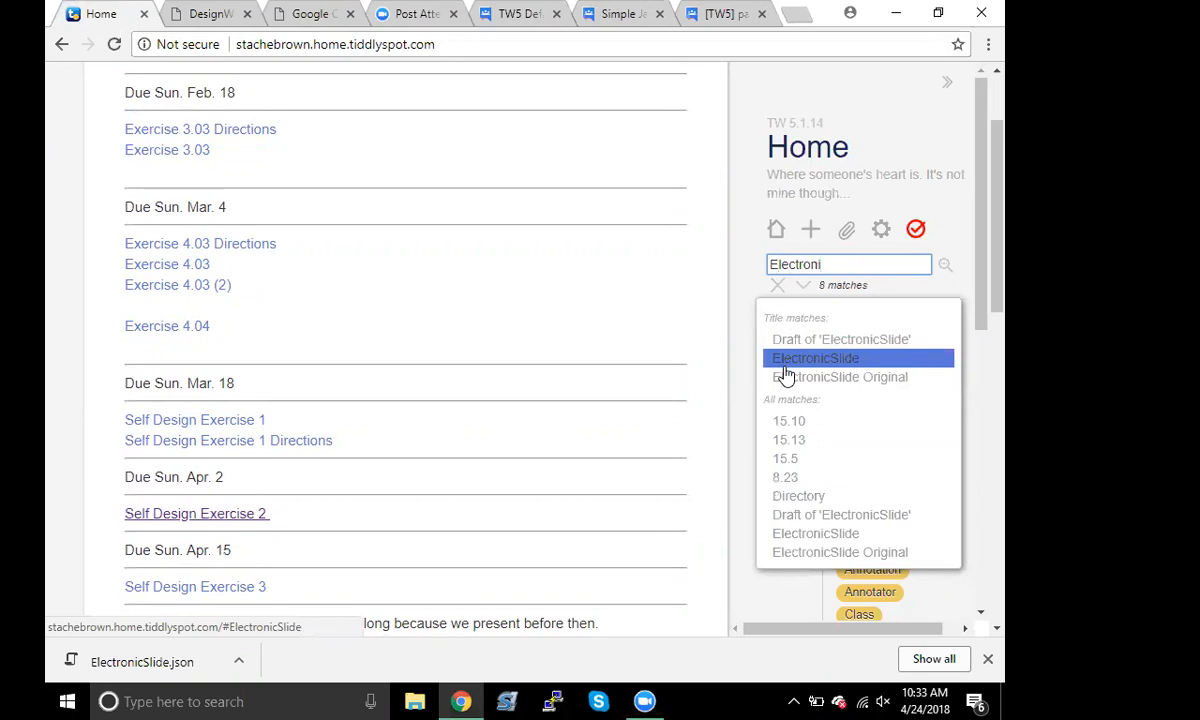
mouse_move(788, 368)
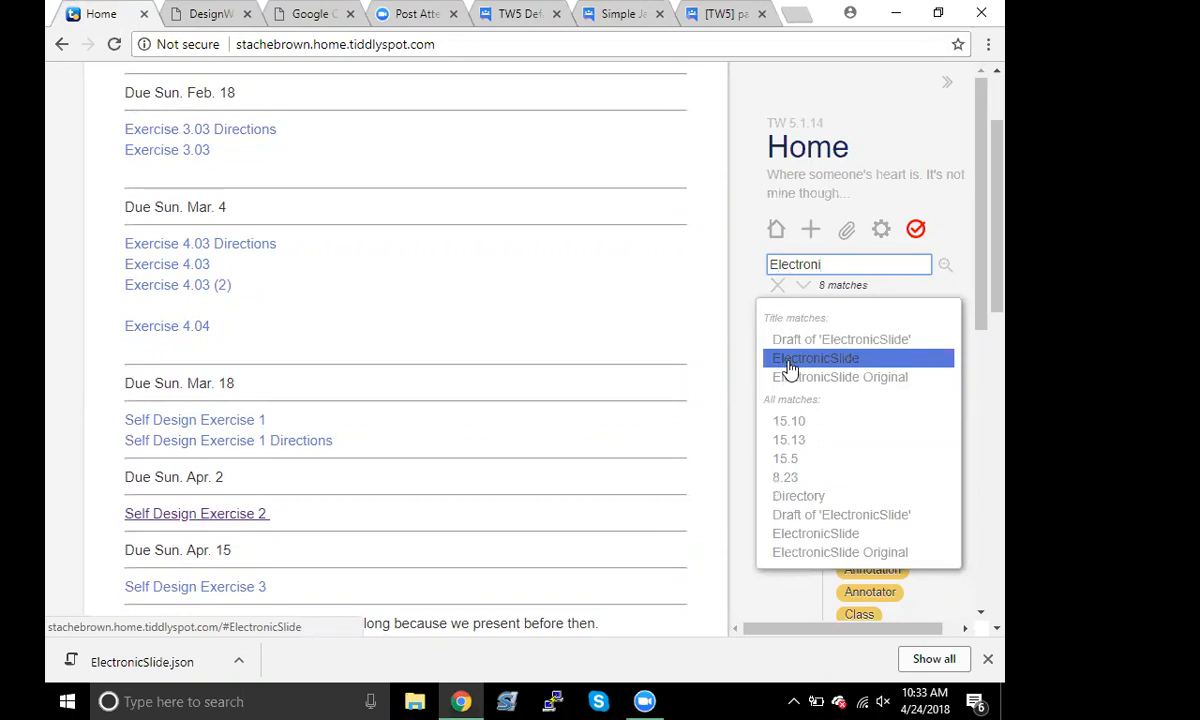
Show ElectronicSlide Original's 3×3 grid at position c-3 above ElectronicSlide
click(840, 376)
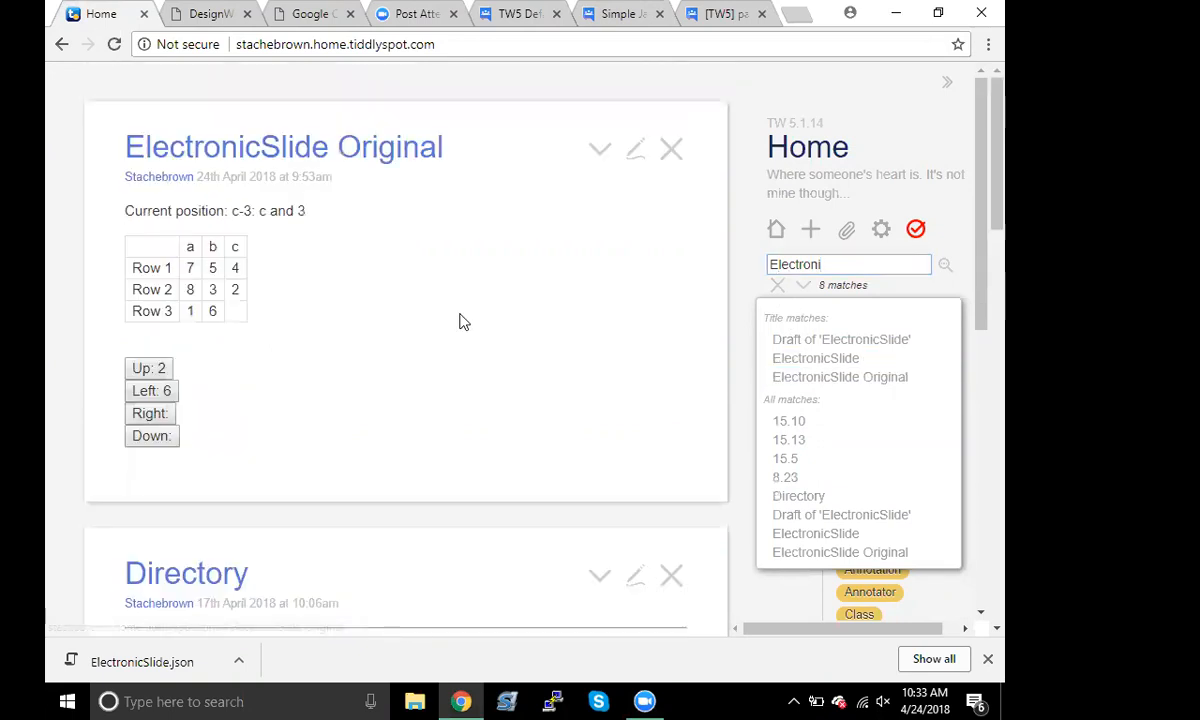
scroll(down, 3)
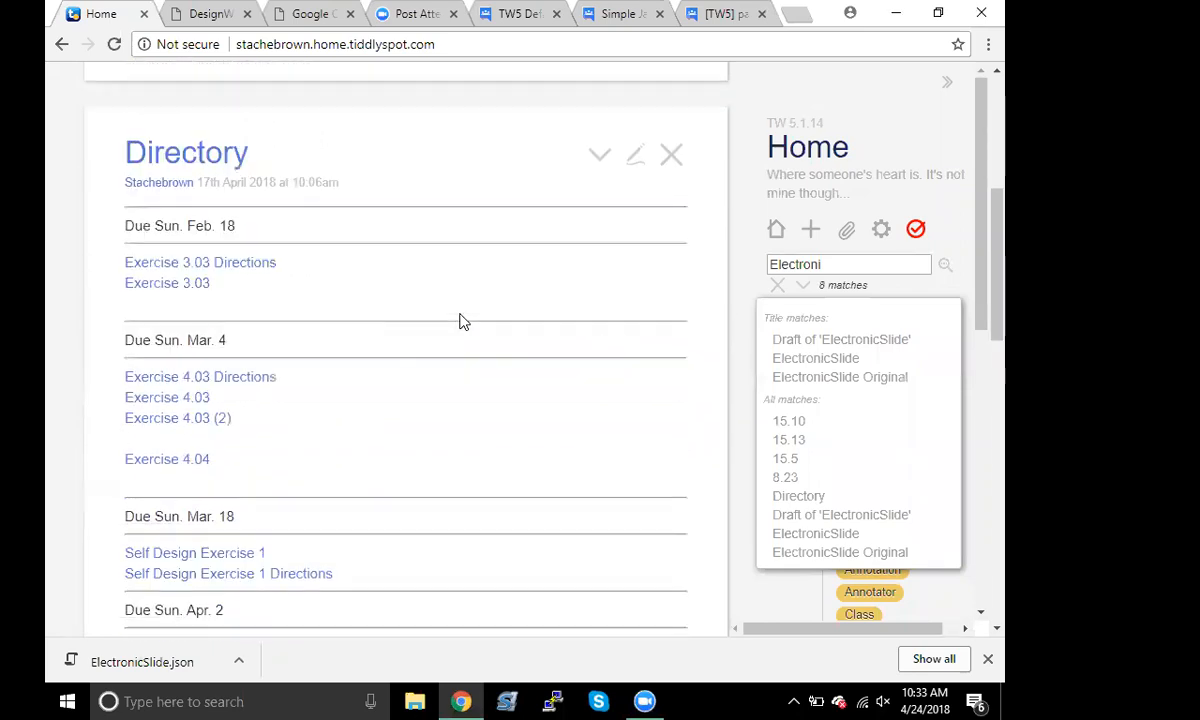
right_click(460, 320)
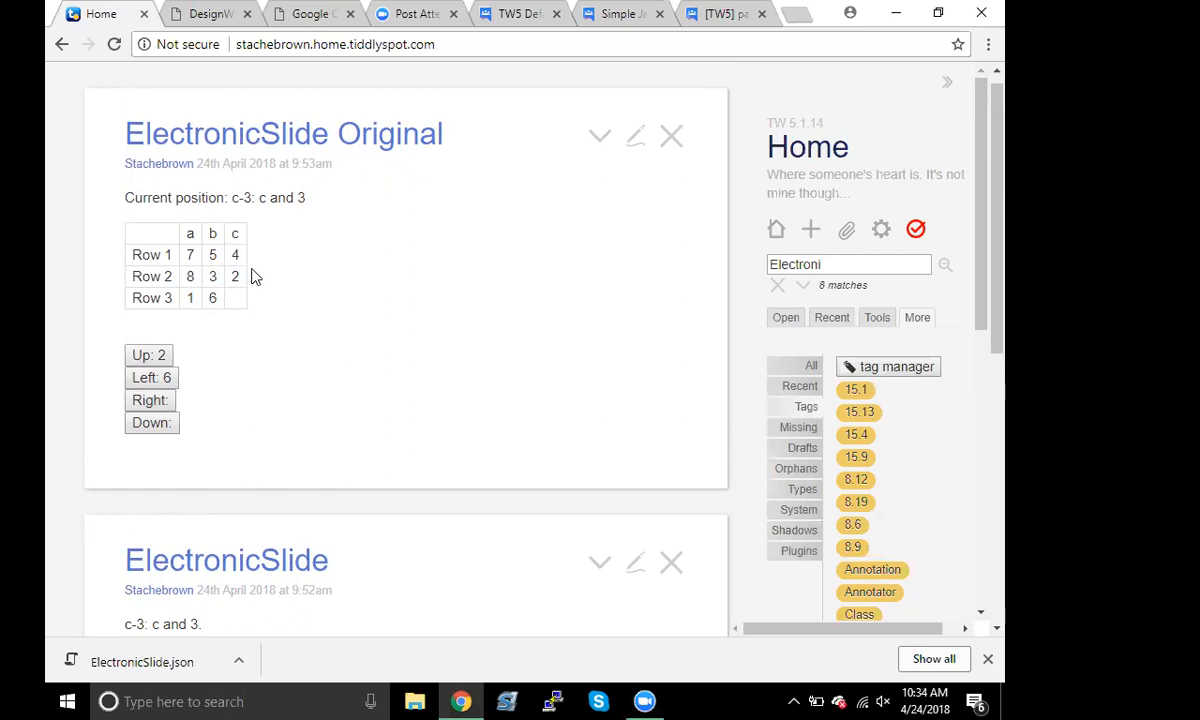
mouse_move(252, 276)
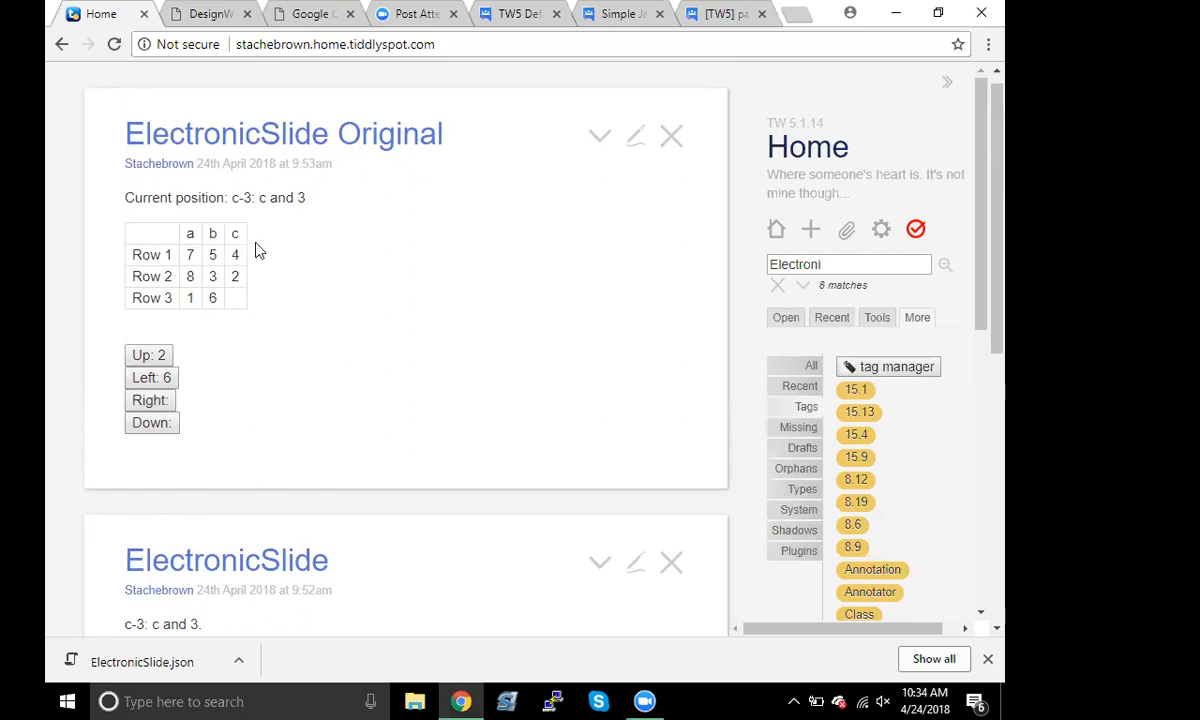
mouse_move(150, 356)
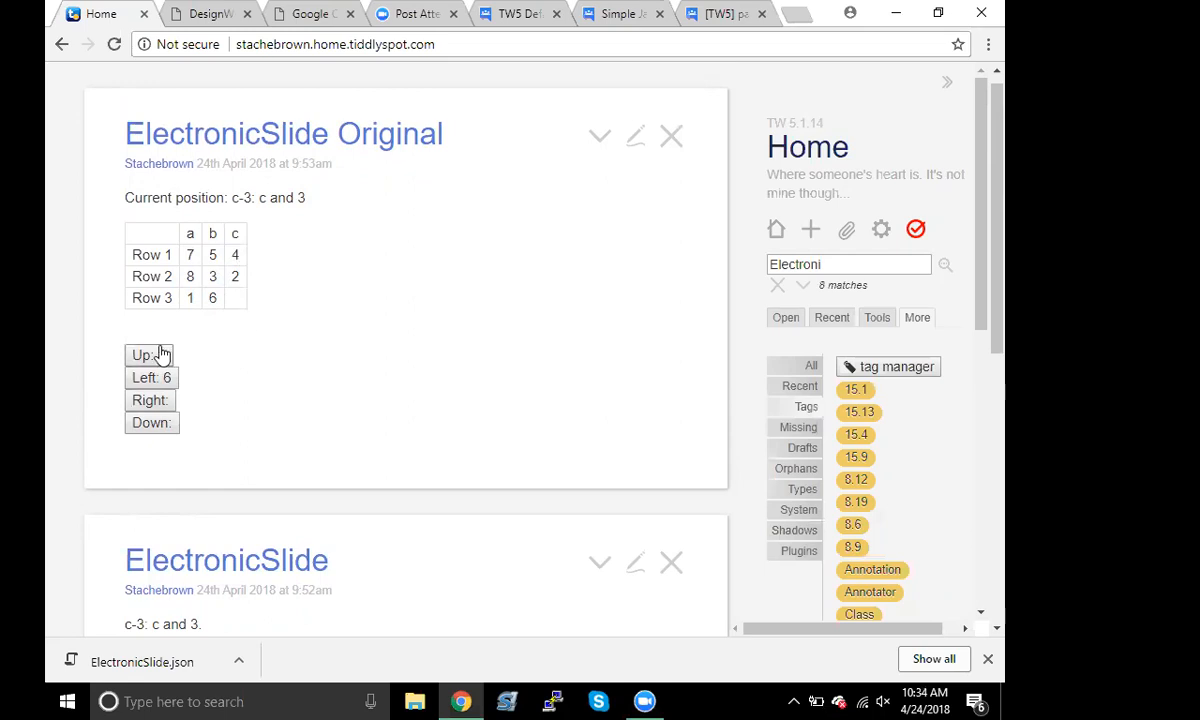
click(148, 356)
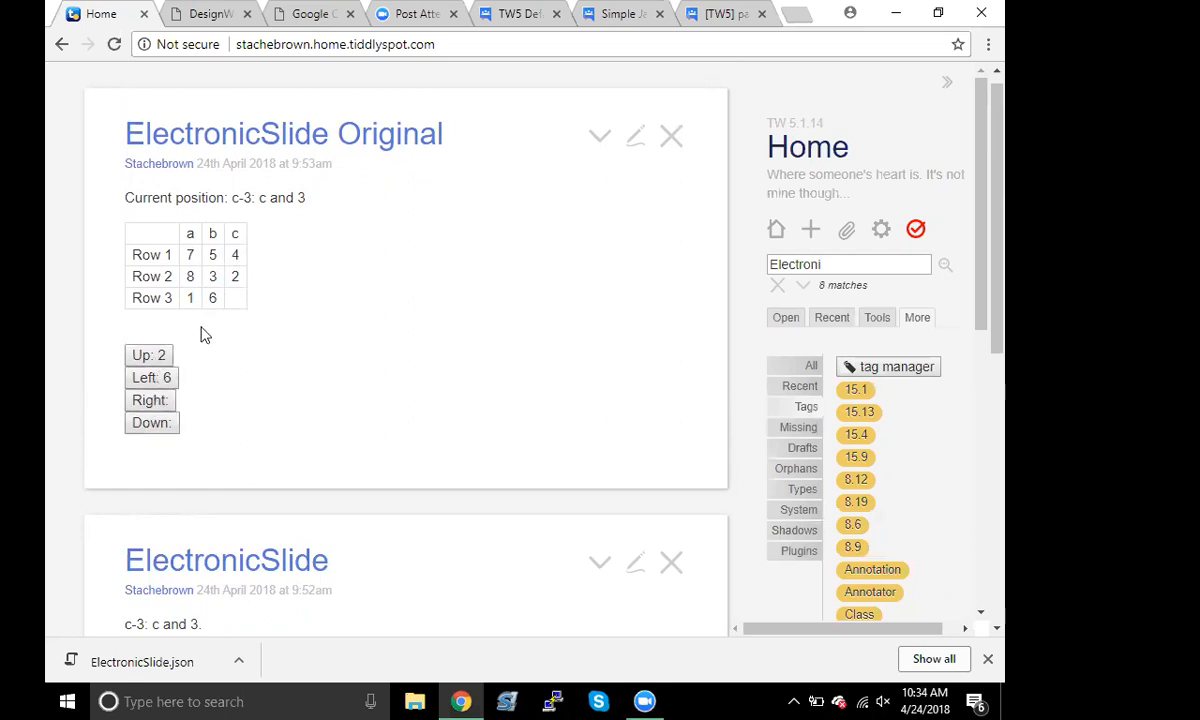
mouse_move(238, 304)
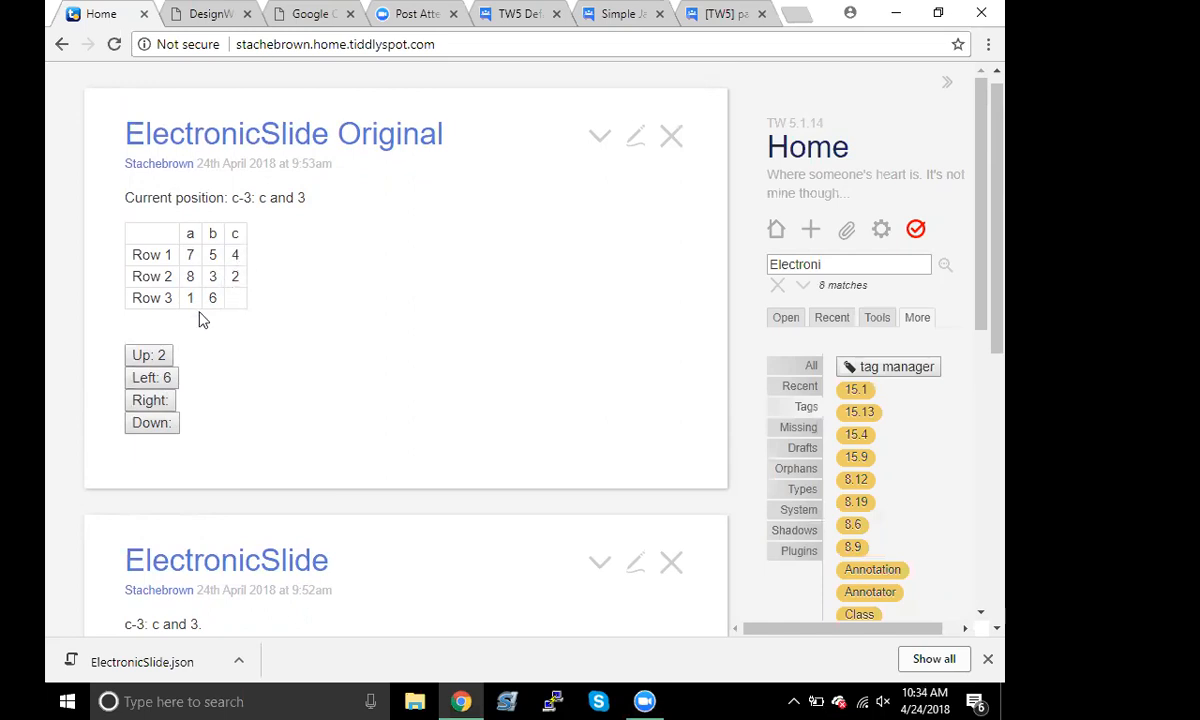
mouse_move(206, 240)
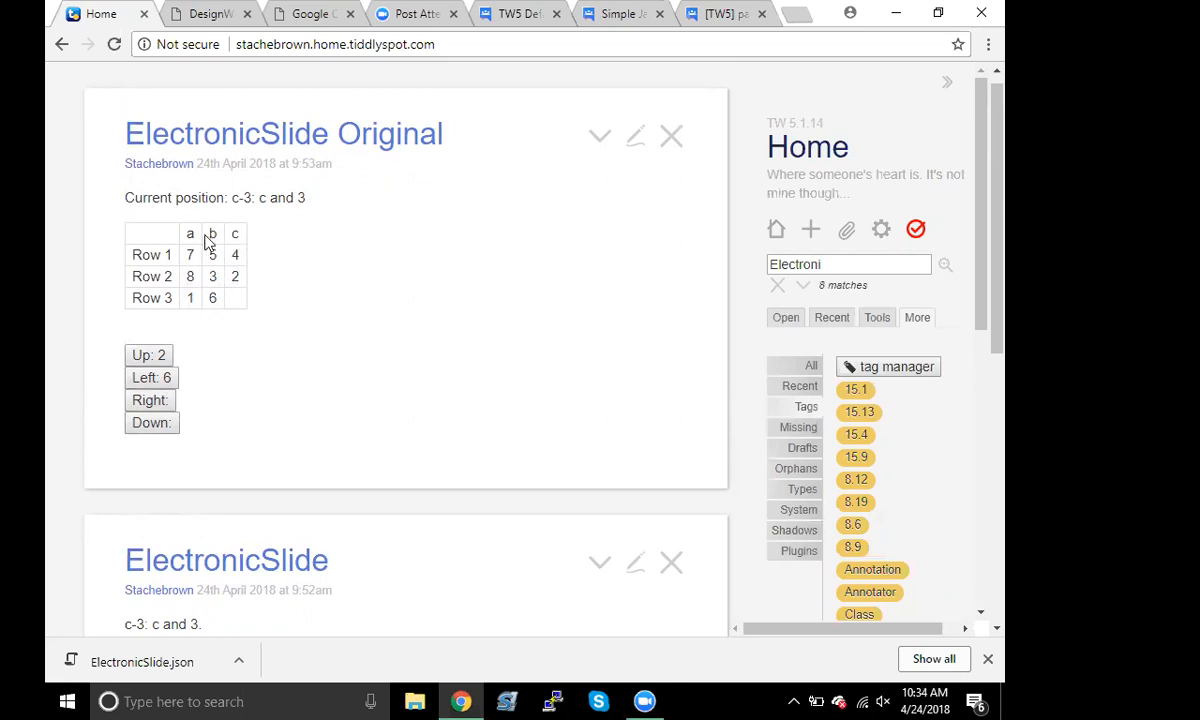
mouse_move(206, 260)
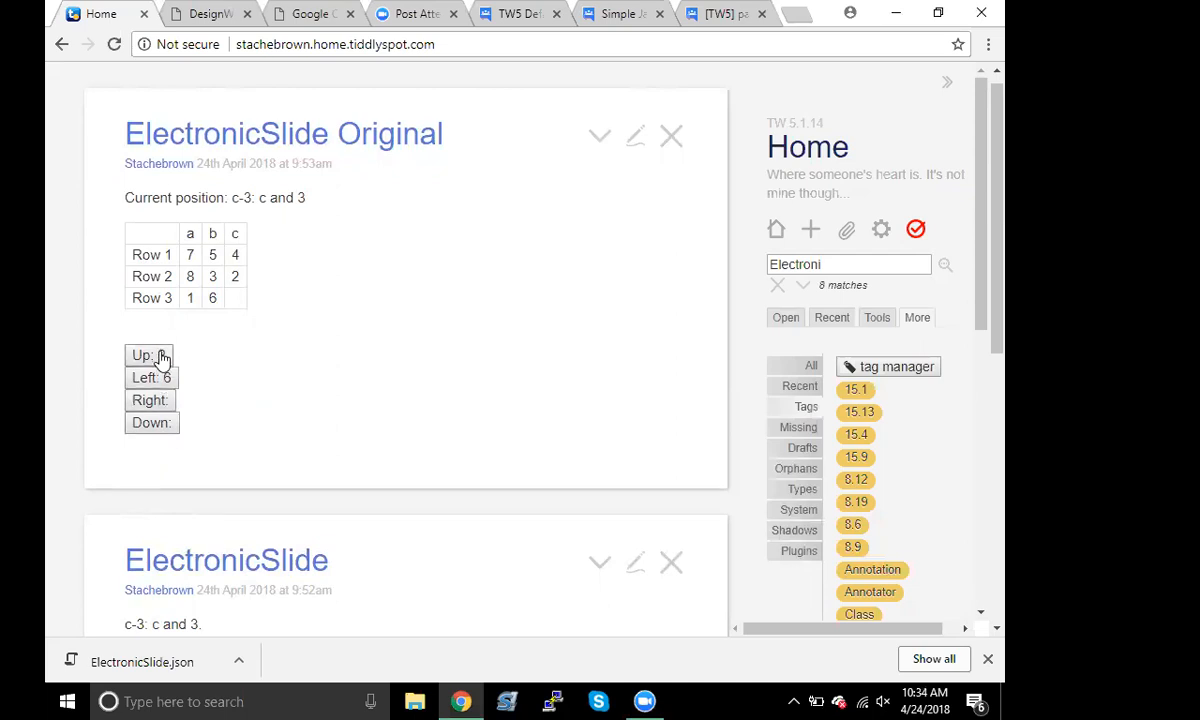
Move the ElectronicSlide Original position up from c-3 to c-2
click(140, 356)
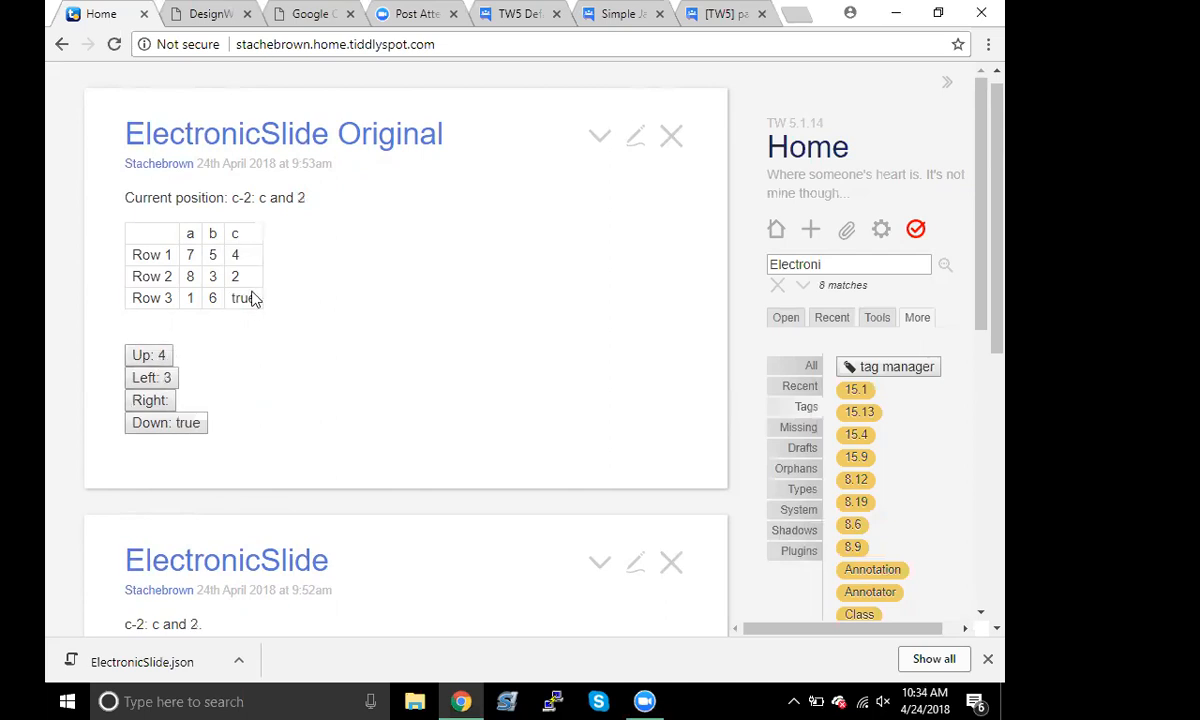
mouse_move(250, 296)
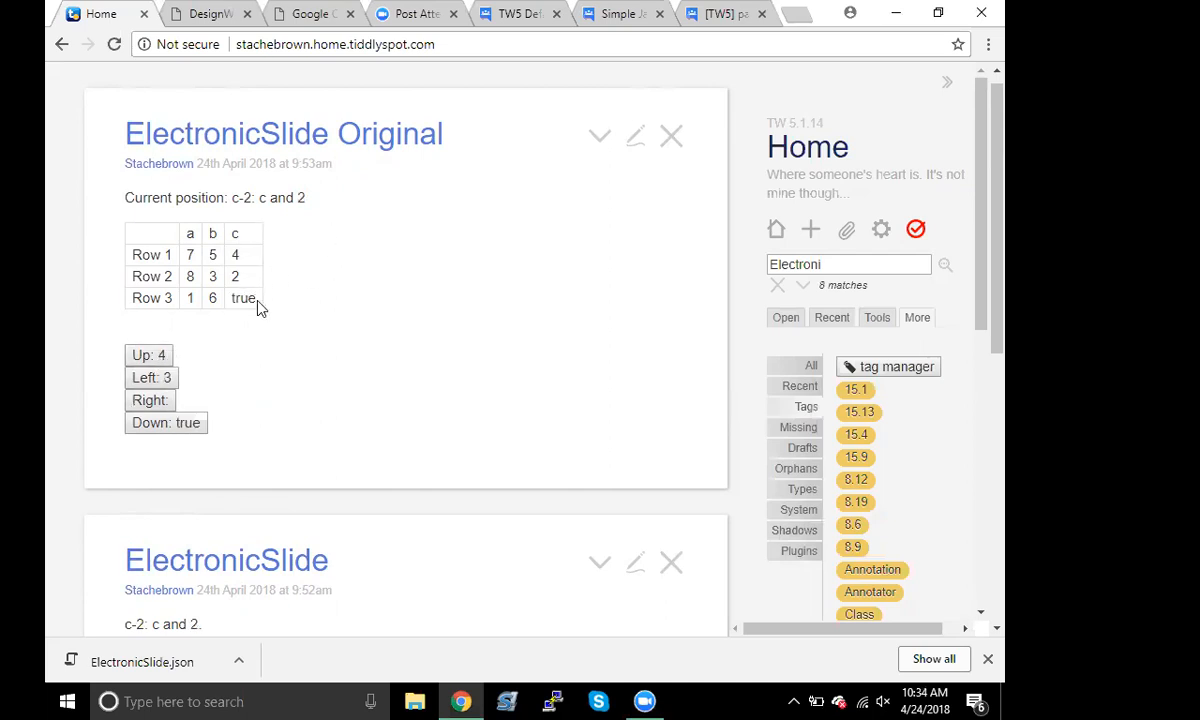
mouse_move(636, 140)
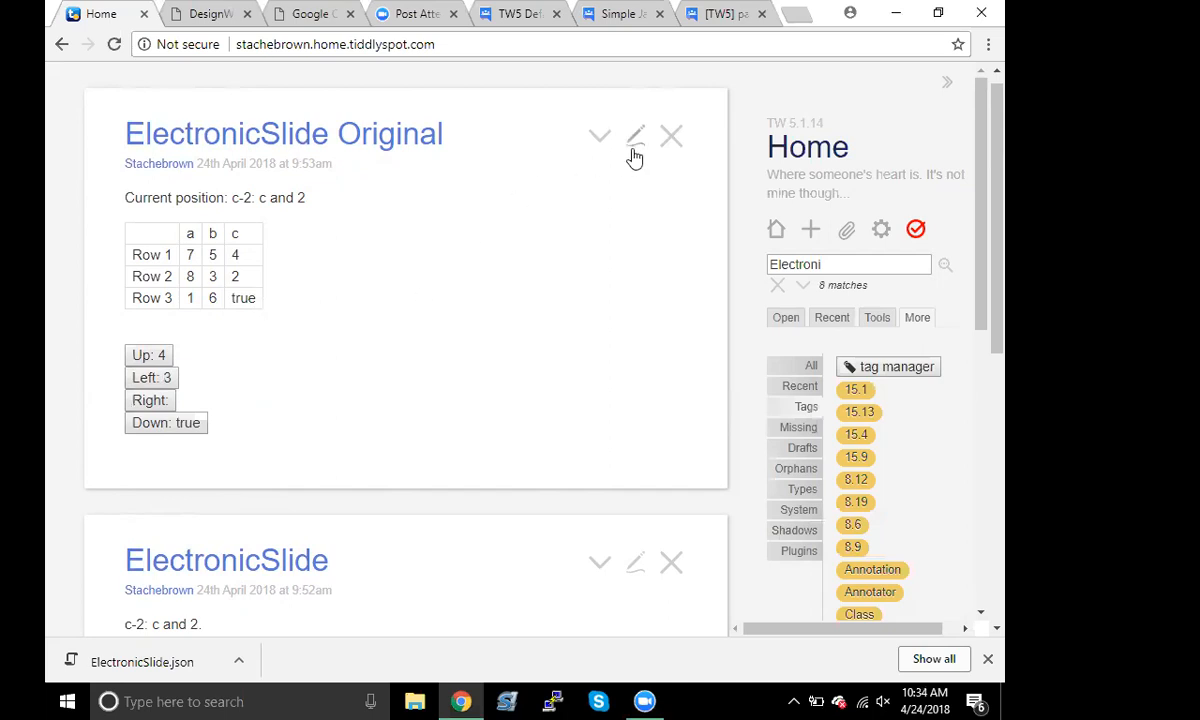
Edit ElectronicSlide Original to review its macro and button wikitext beside the c-2 preview
click(636, 136)
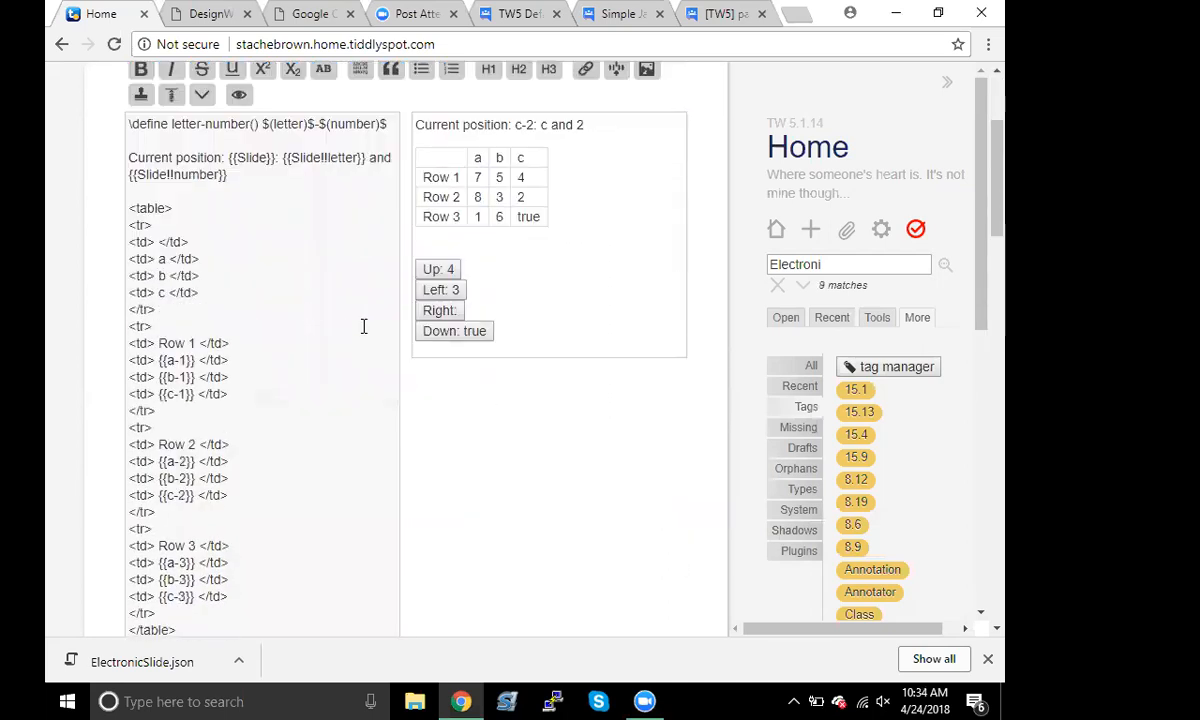
scroll(down, 3)
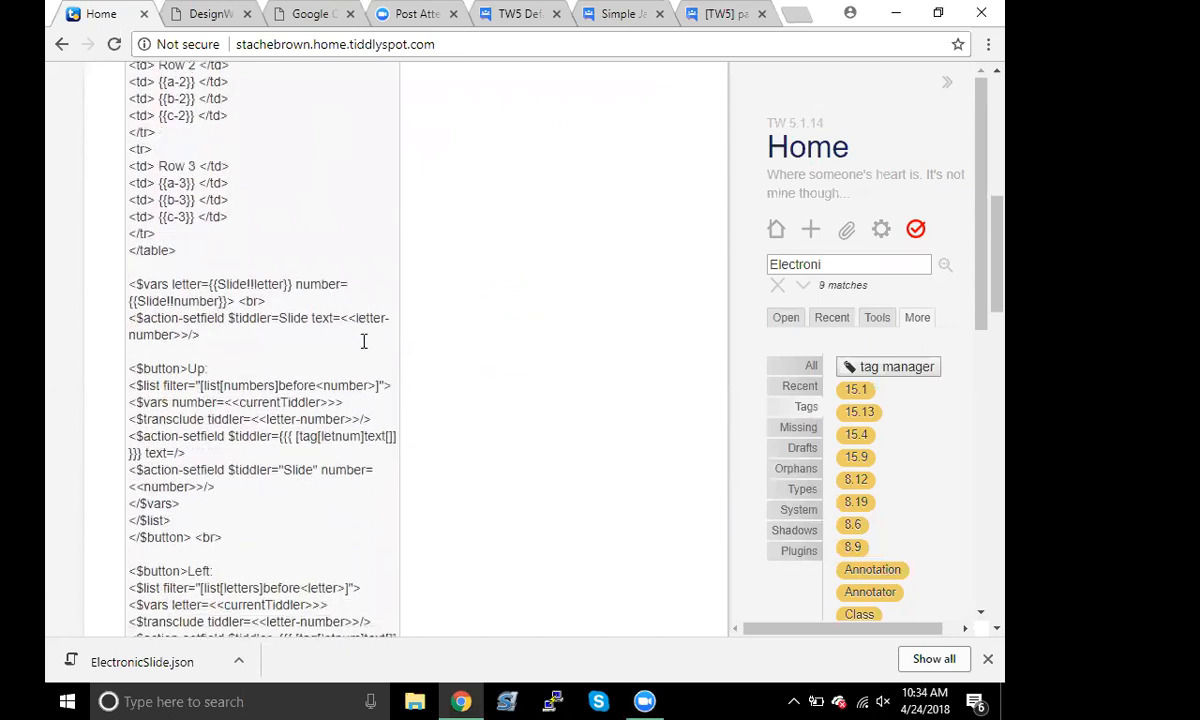
scroll(down, 3)
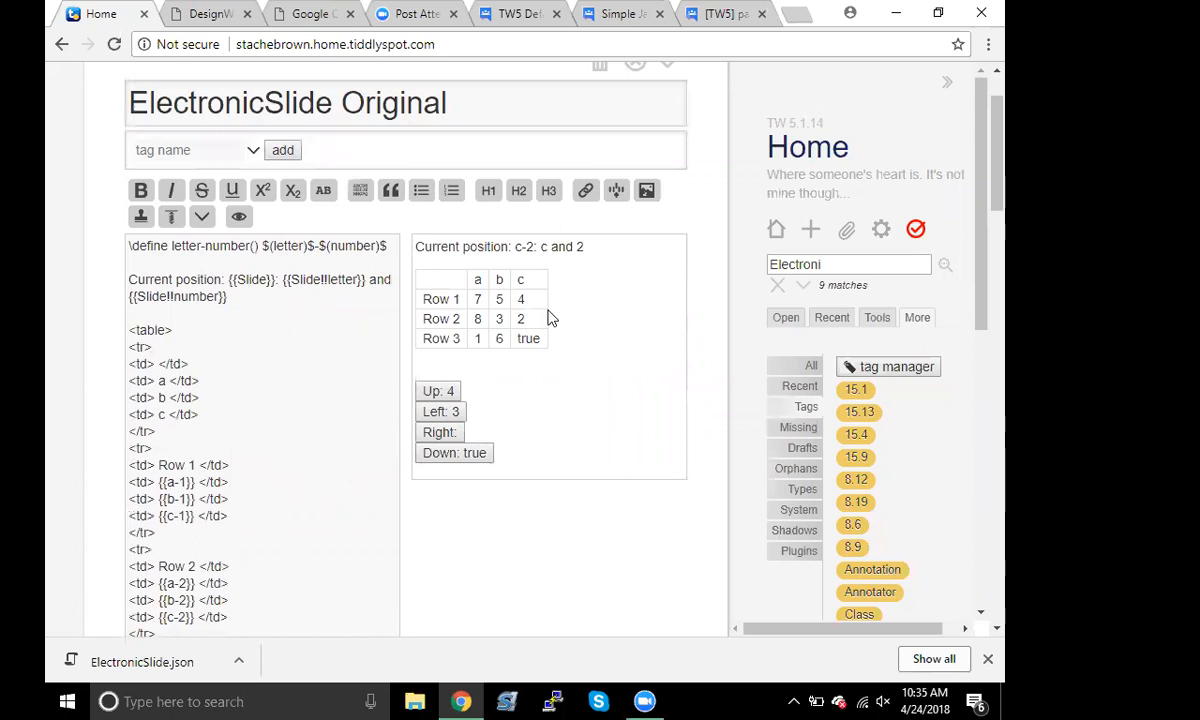
mouse_move(524, 356)
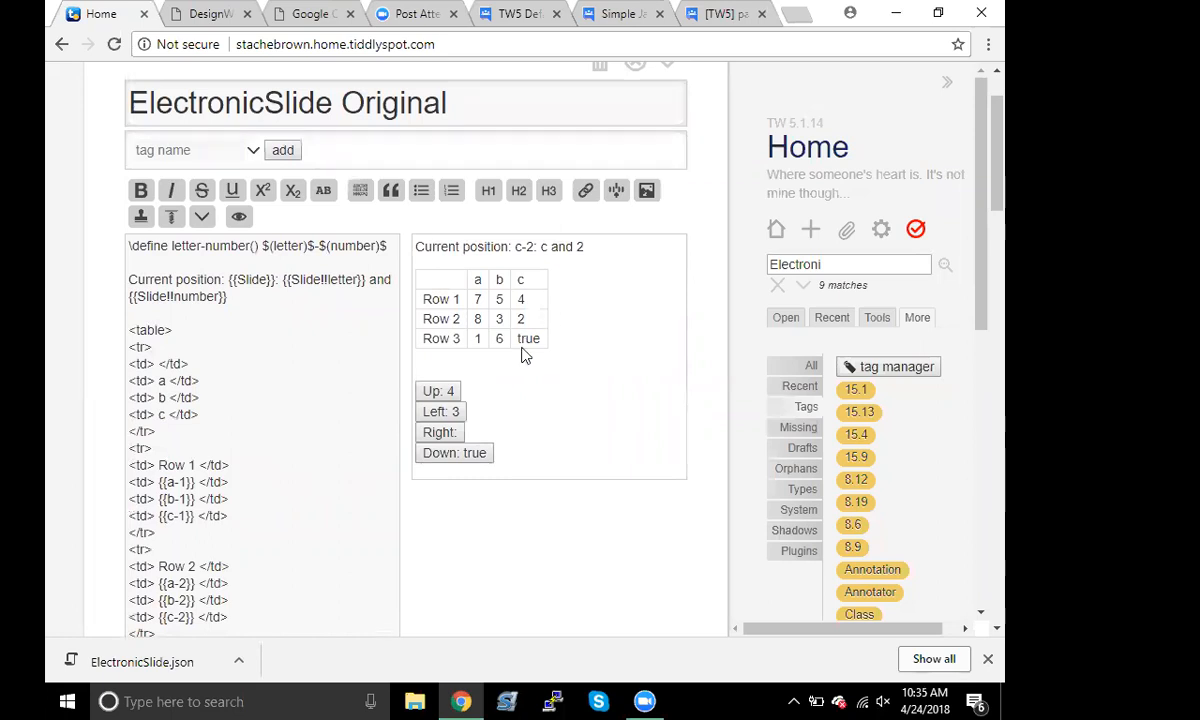
mouse_move(528, 328)
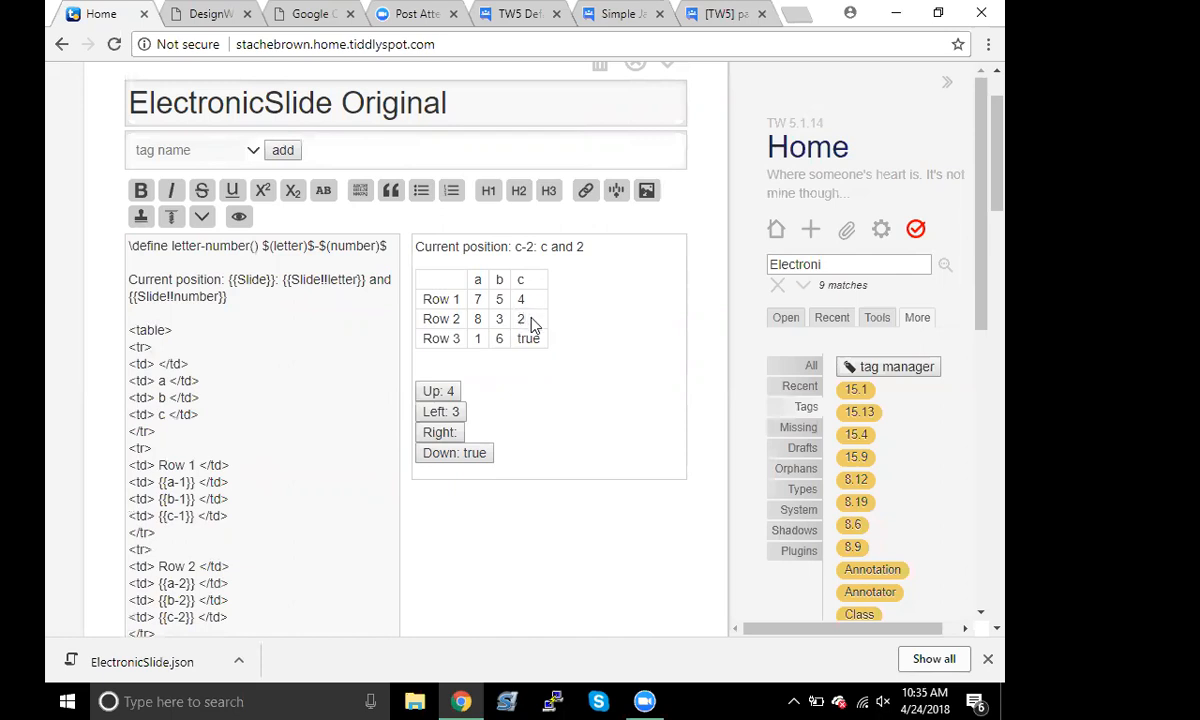
mouse_move(528, 320)
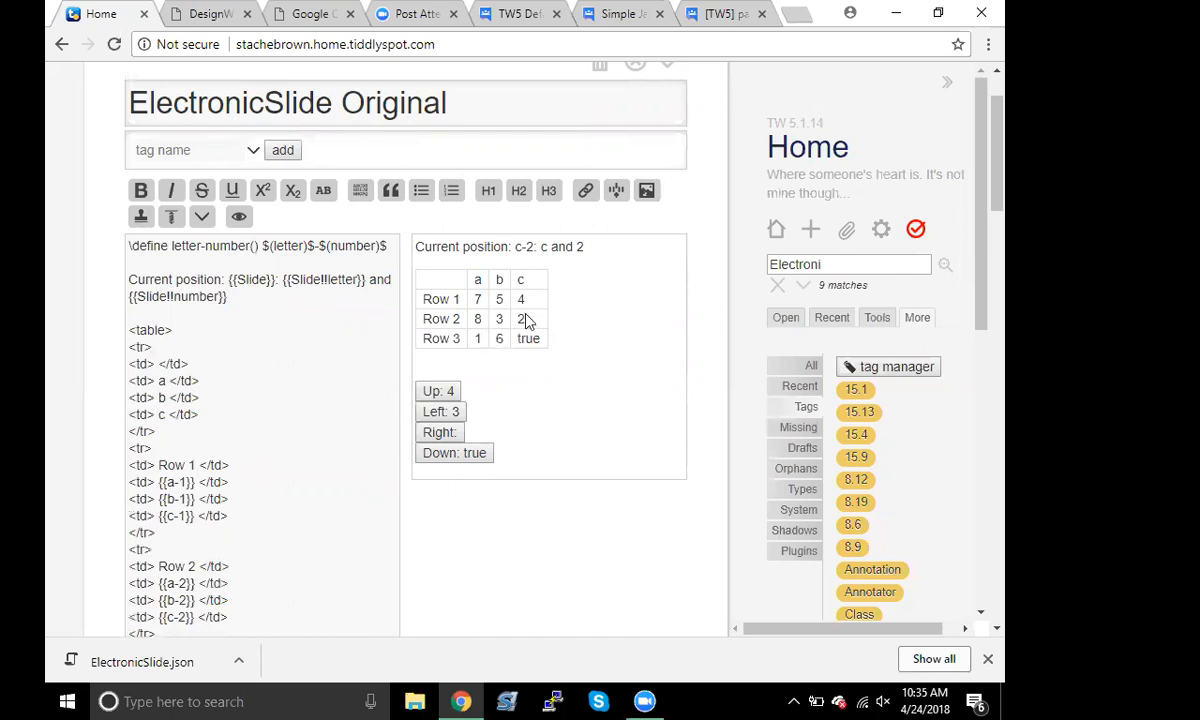
scroll(down, 3)
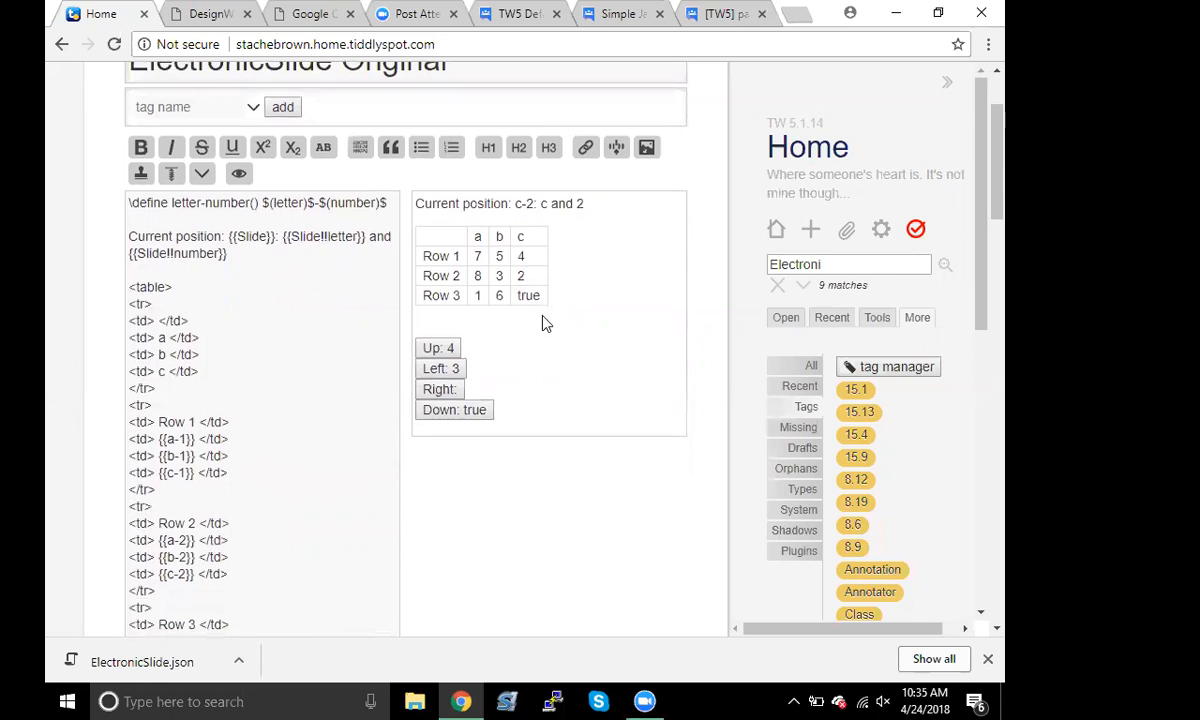
Edit the ElectronicSlide tiddler to show its table and button wikitext beside the c-3 preview
scroll(down, 3)
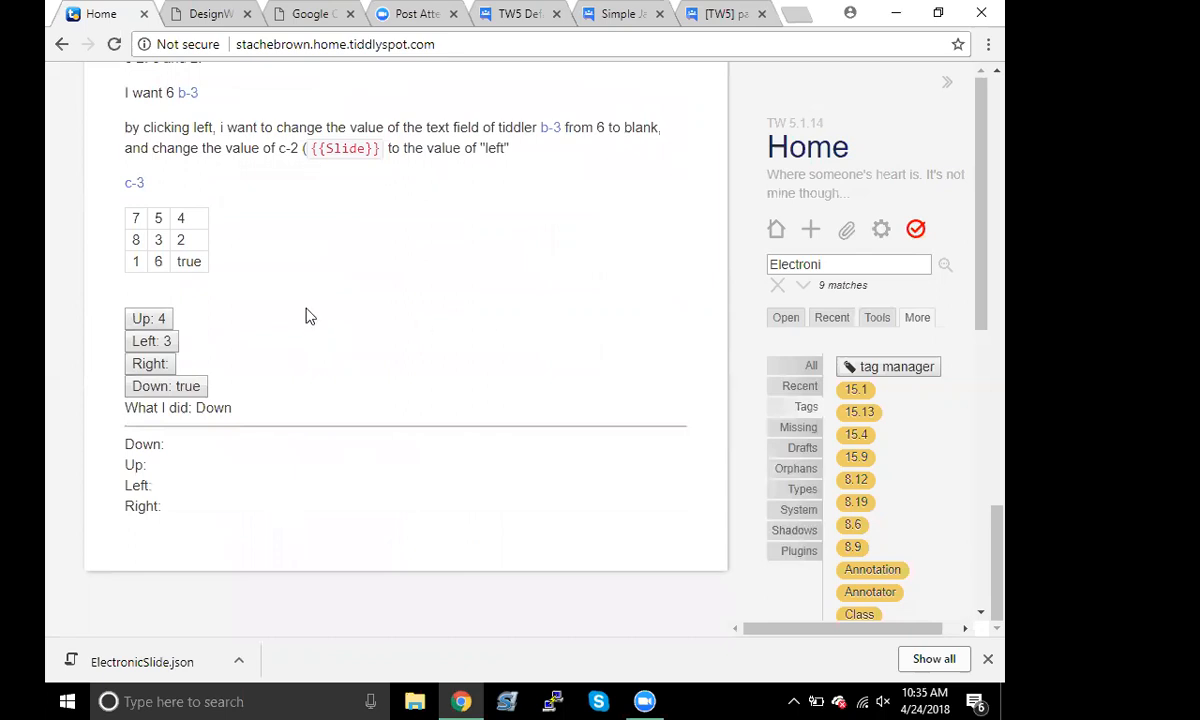
mouse_move(360, 238)
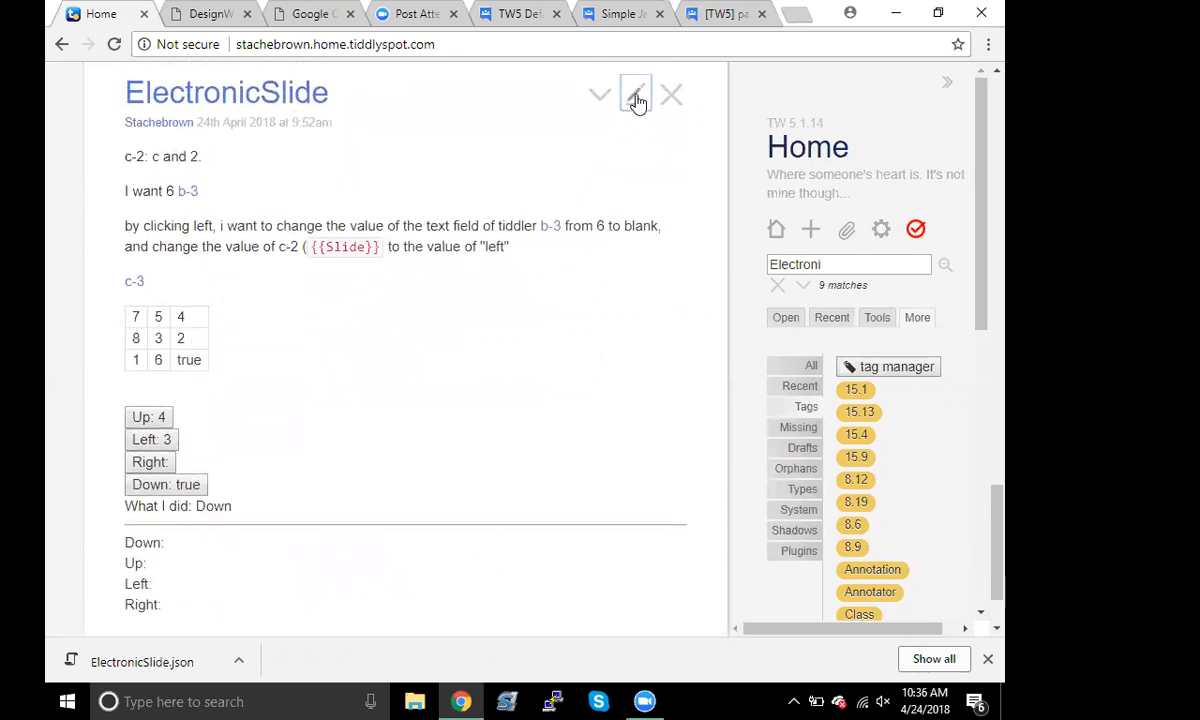
click(636, 94)
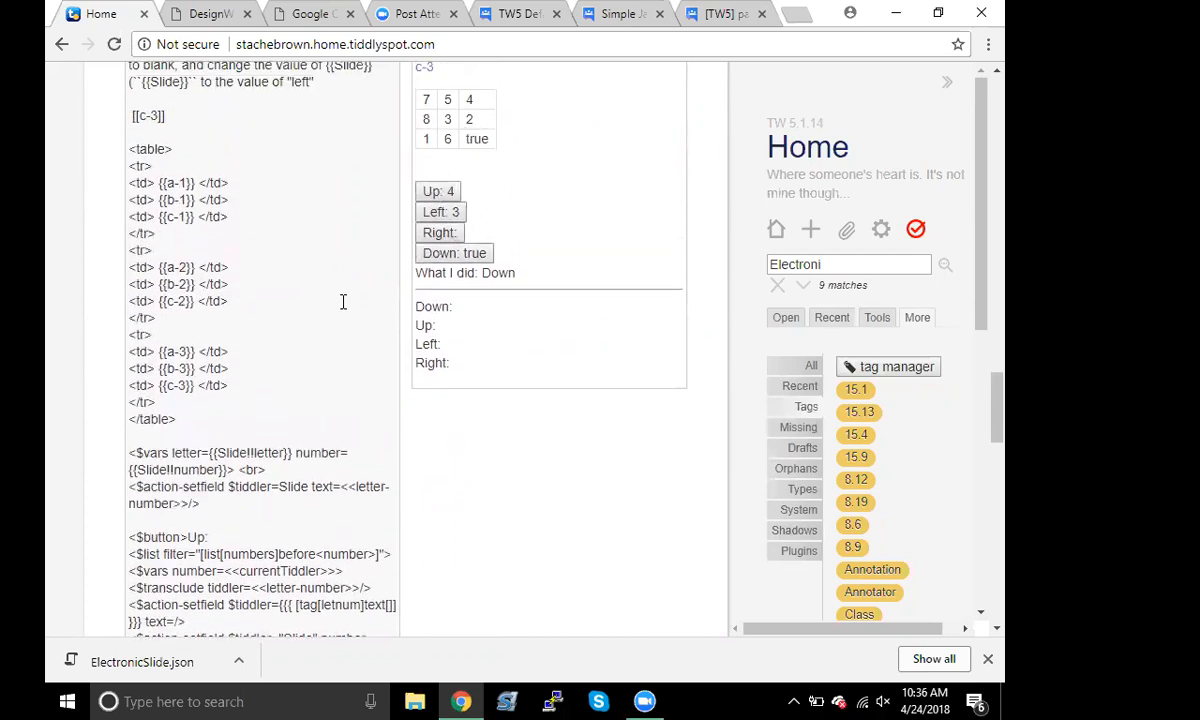
mouse_move(332, 318)
text(<$transclude tiddler=<<letter-number>>)
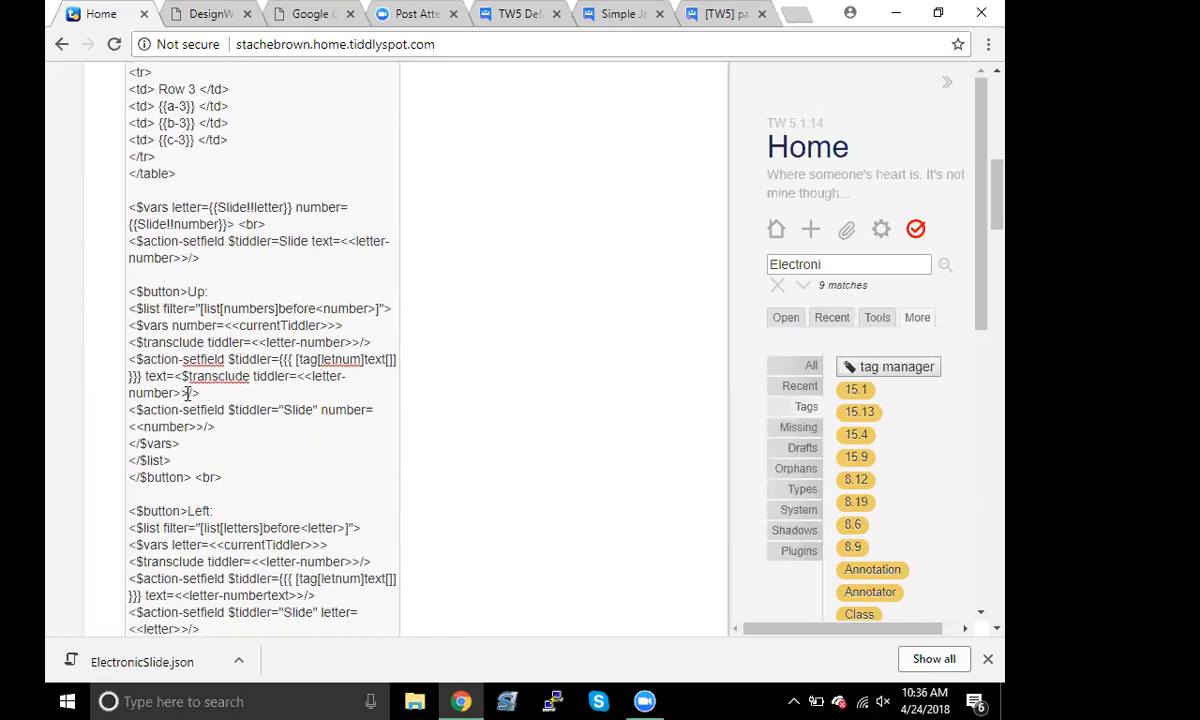
Insert the <<letter-number>> macro call into the Up button's action-setfield line
drag(176, 376, 184, 392)
text({{)
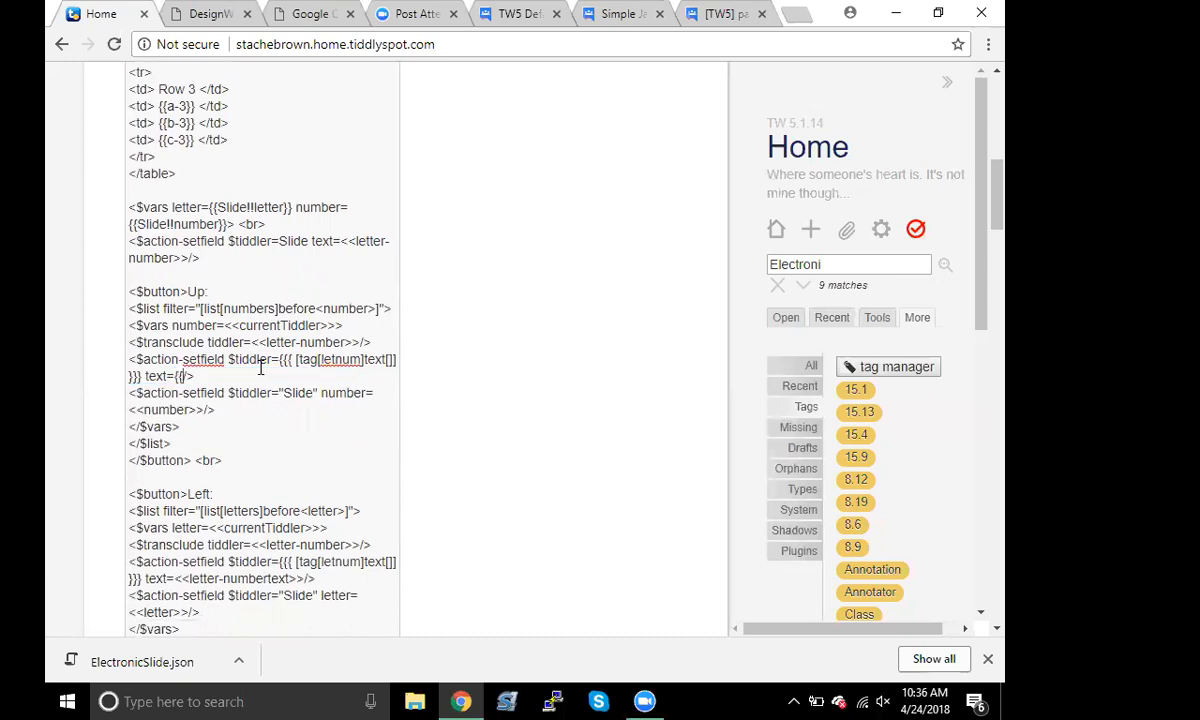
text(<<let)
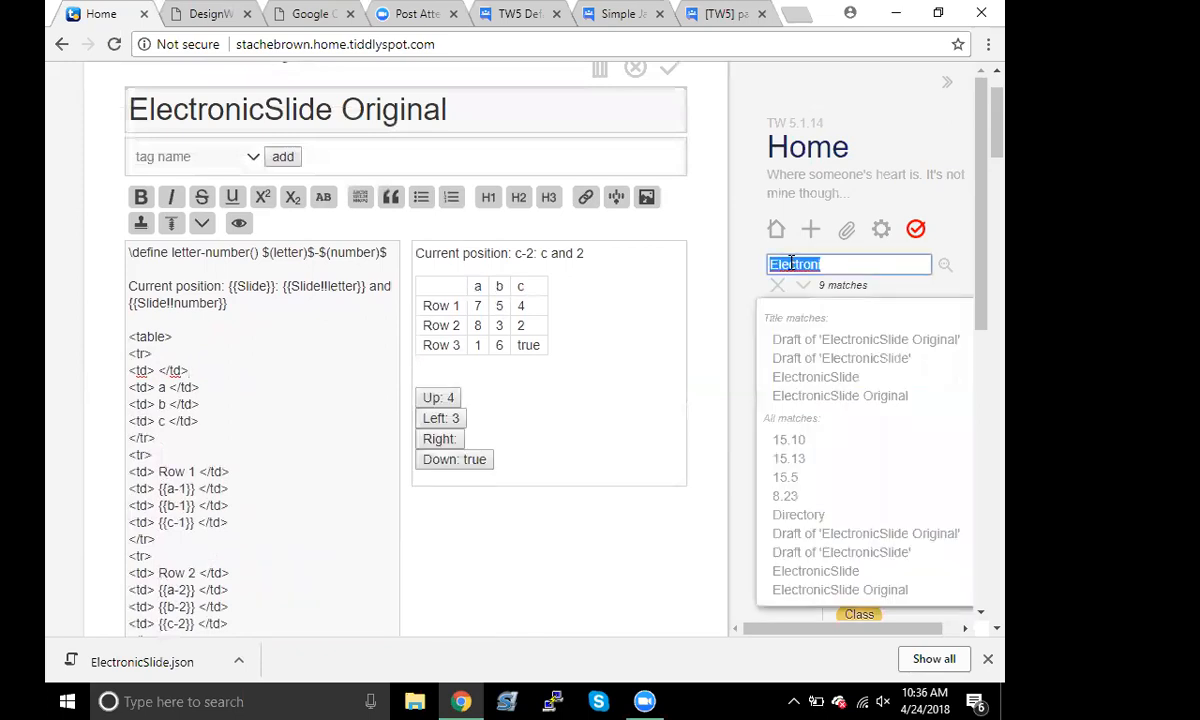
Find and open the c-3 tiddler and clear its text so position c-3 reads blank
text(c-3)
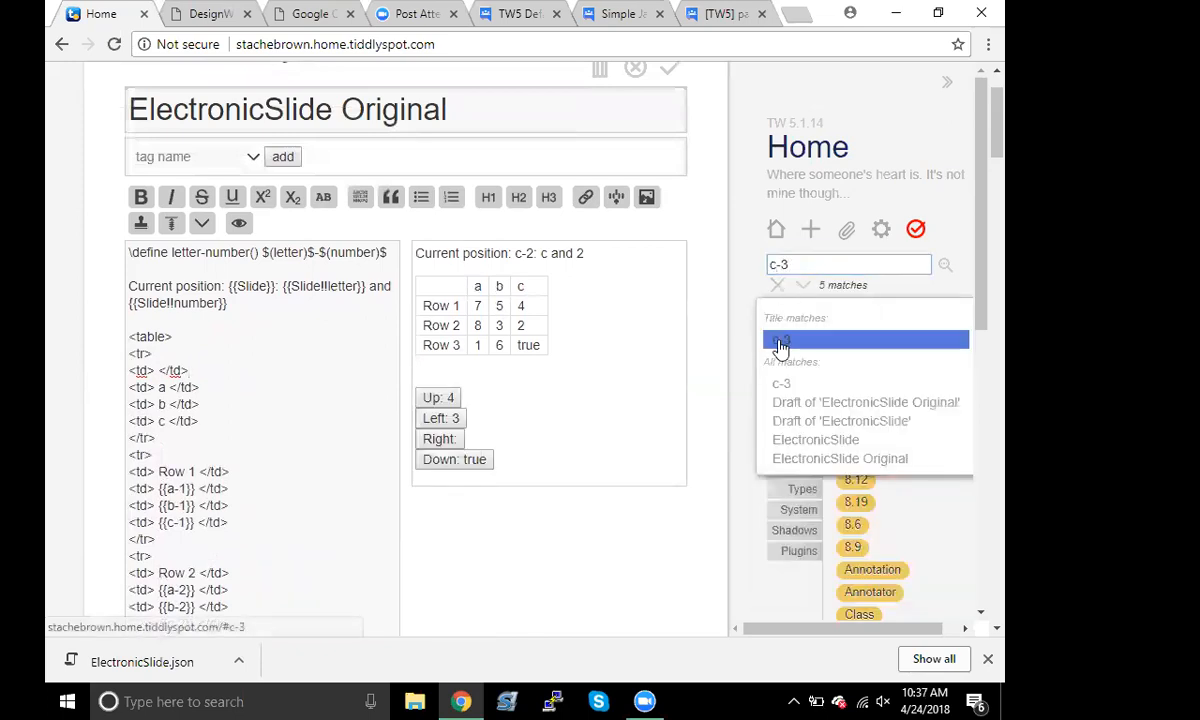
click(780, 340)
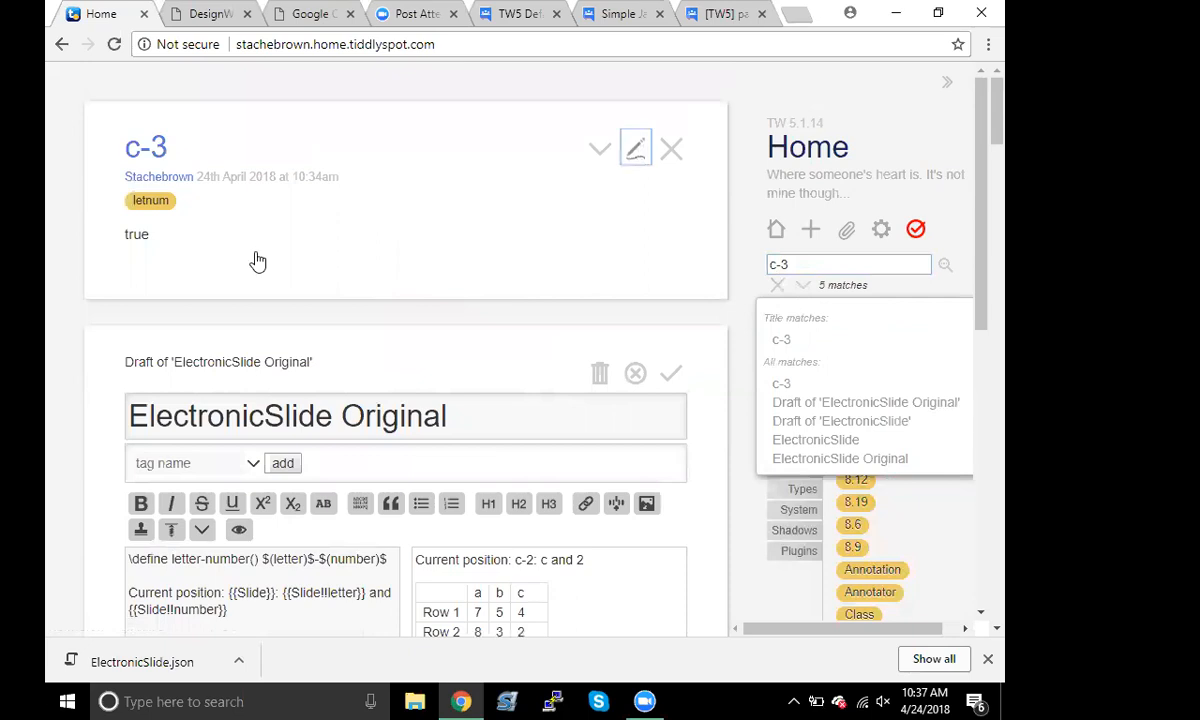
click(636, 148)
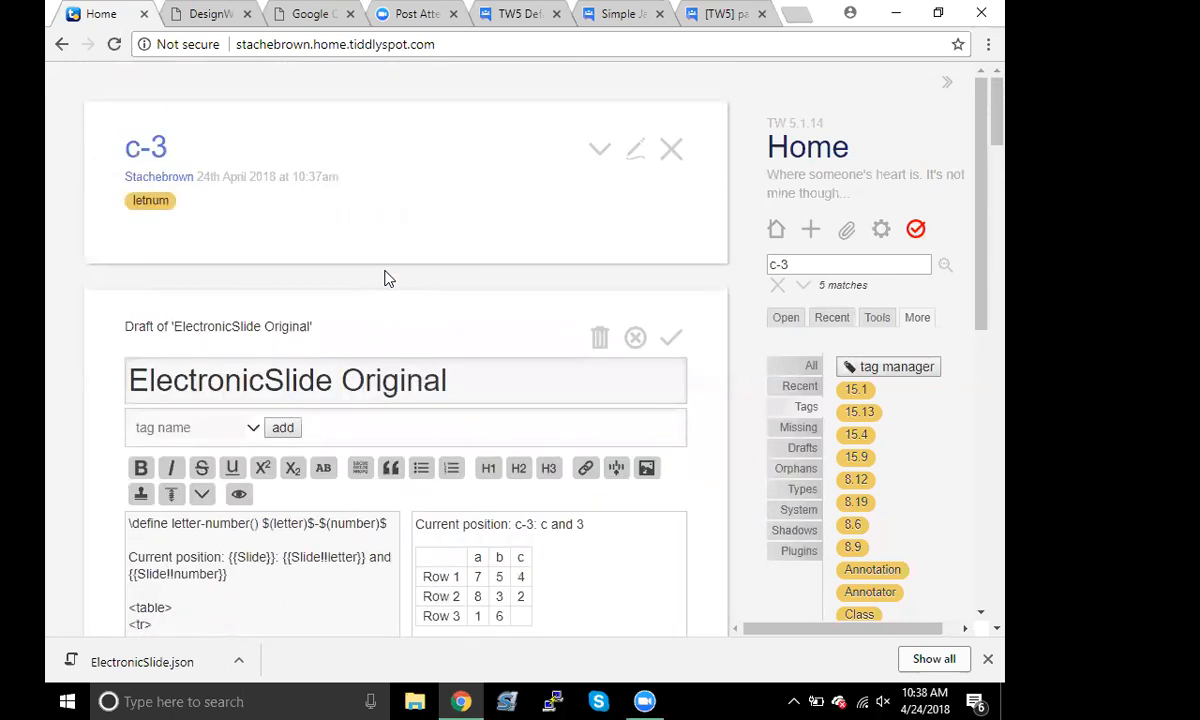
scroll(down, 3)
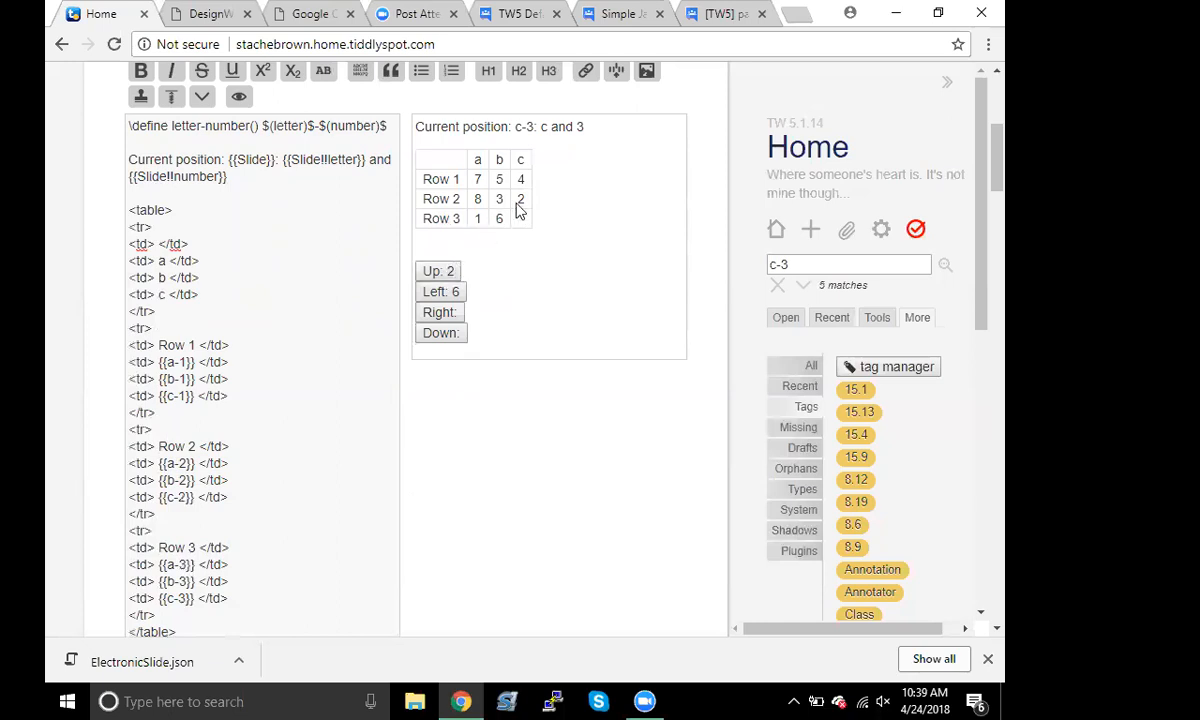
mouse_move(518, 224)
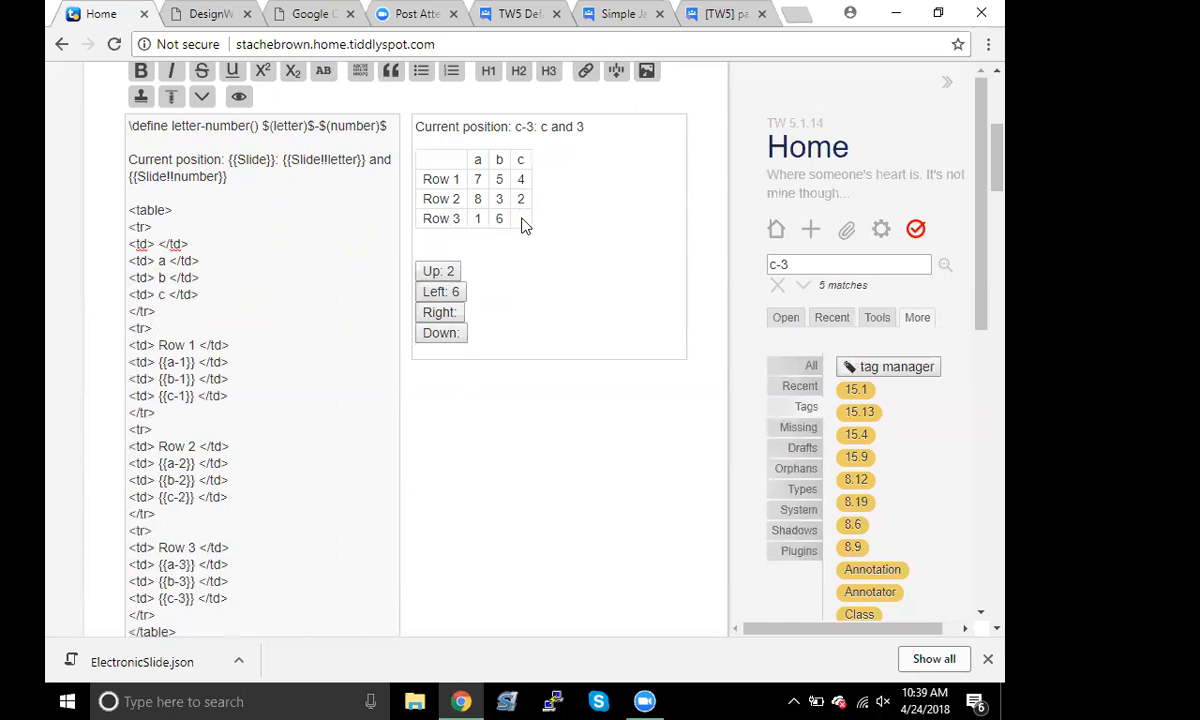
mouse_move(530, 222)
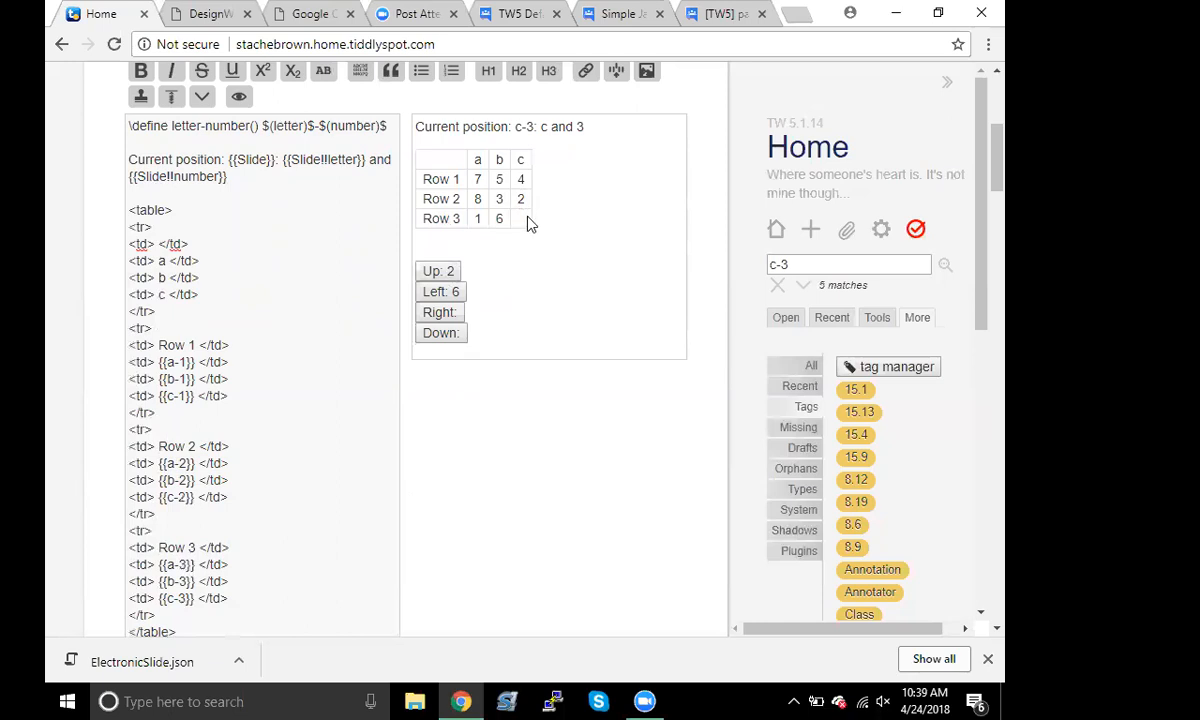
mouse_move(560, 228)
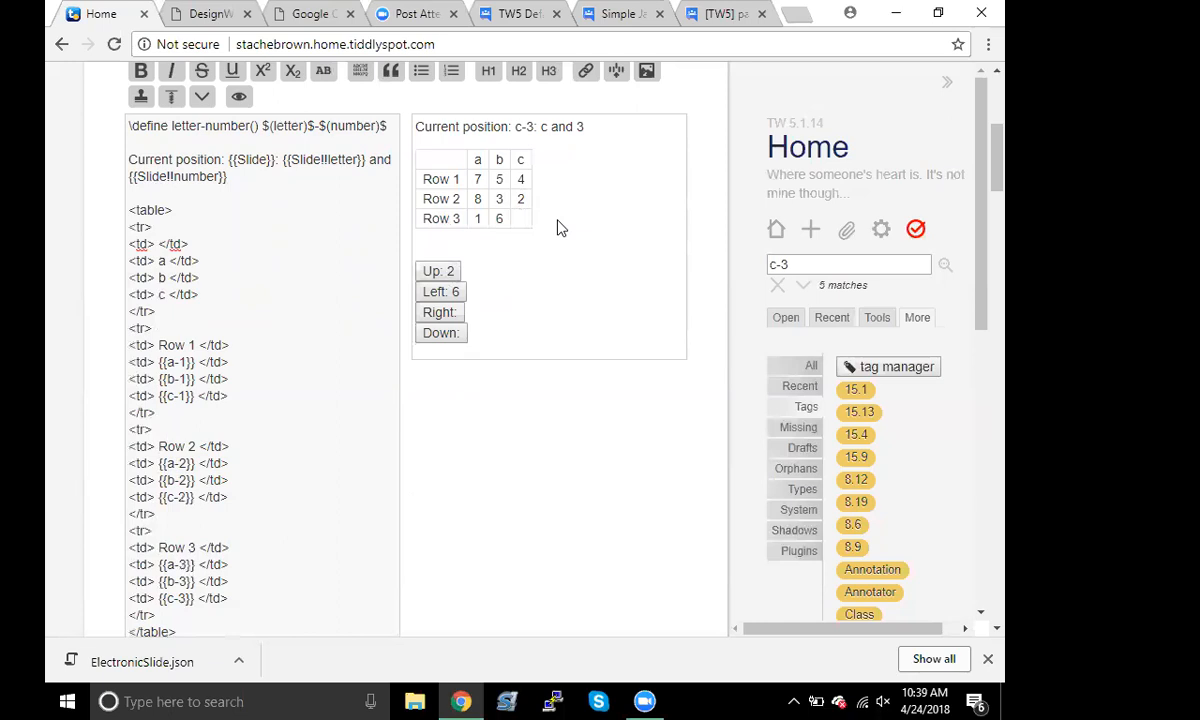
Review the draft's Up, Left and Right button code logging moves to WhatIDid, preview at b-3
scroll(down, 3)
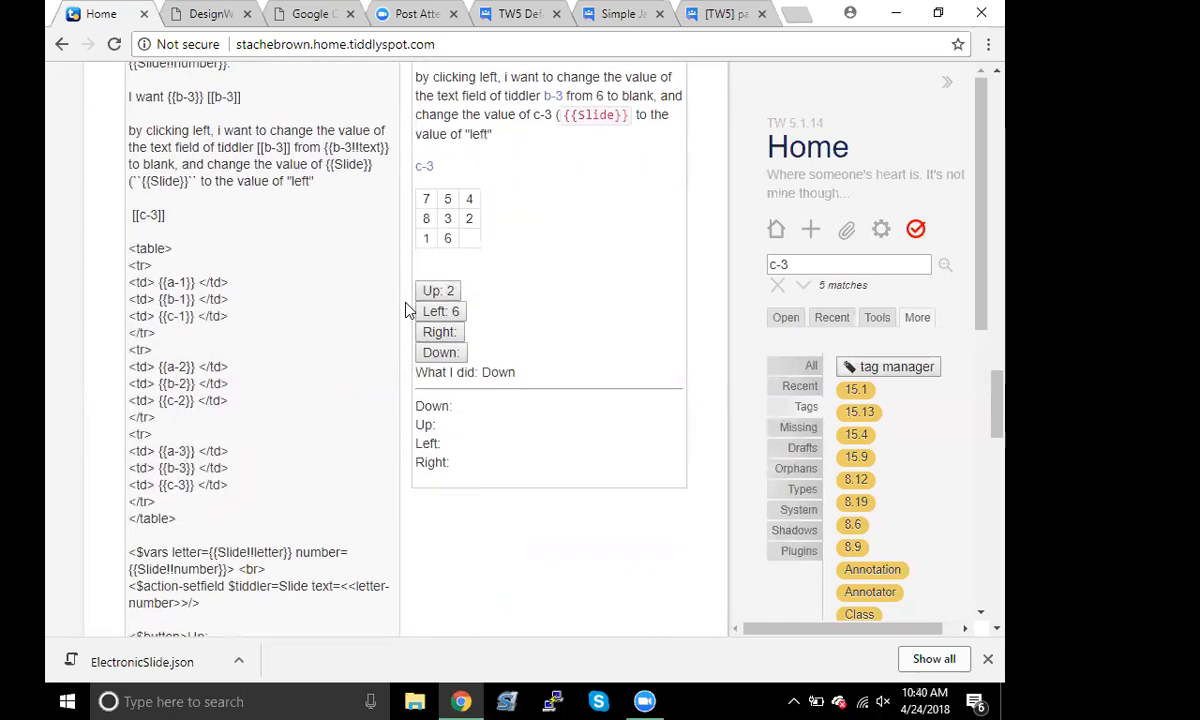
scroll(down, 3)
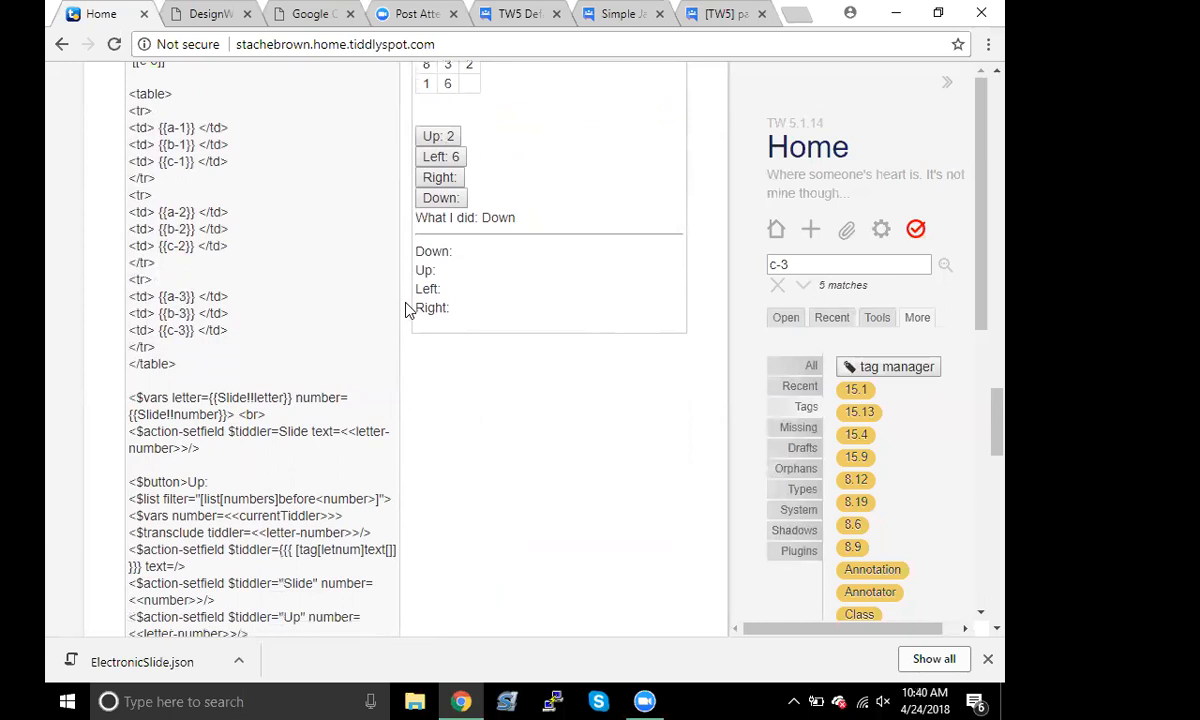
scroll(down, 3)
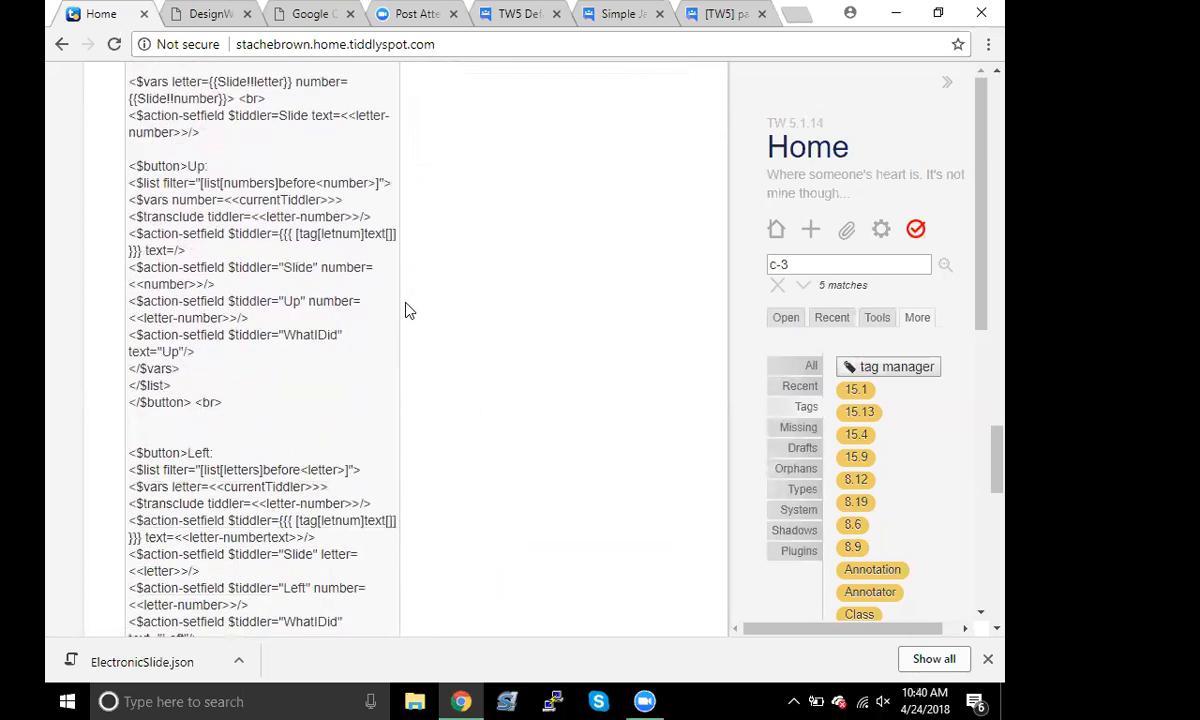
scroll(down, 3)
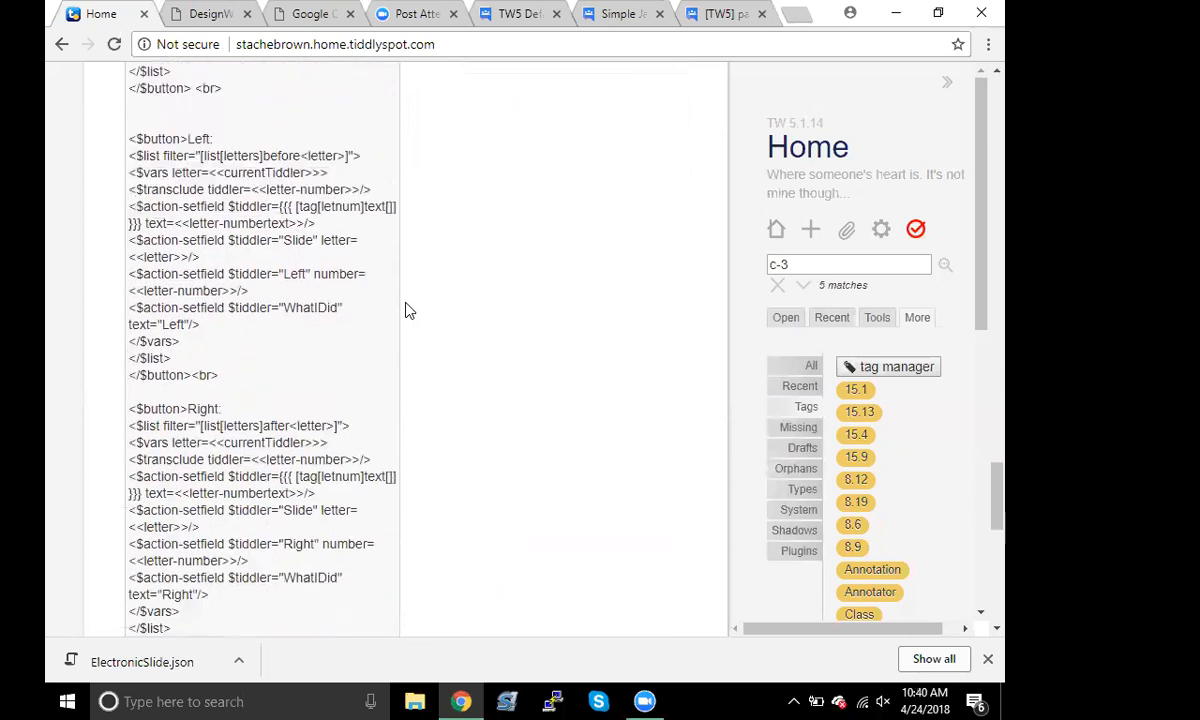
scroll(down, 3)
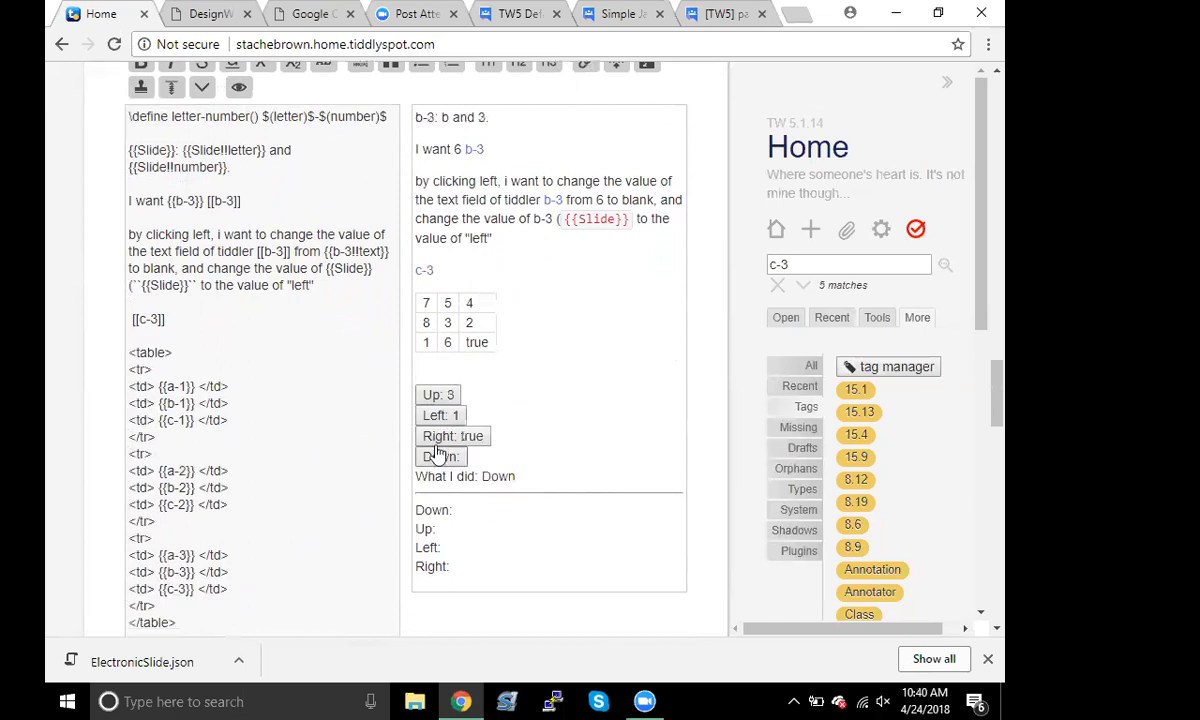
Slide right back to position c-3 so the move log reads Right
click(438, 436)
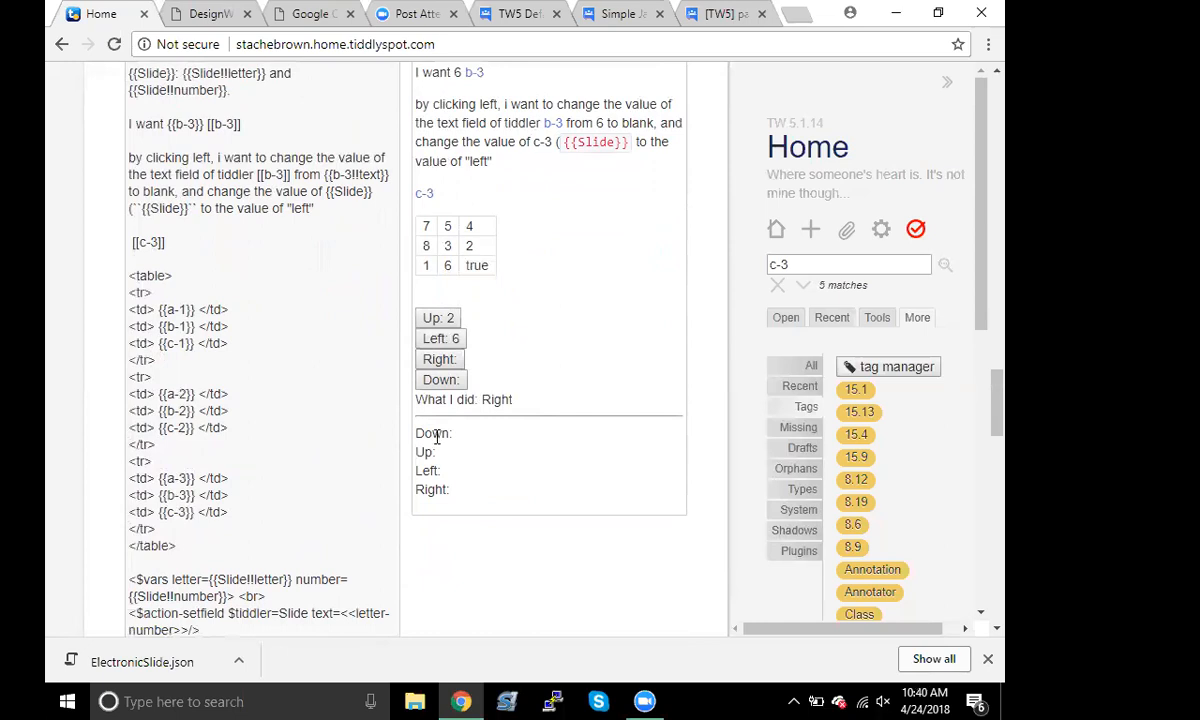
mouse_move(424, 440)
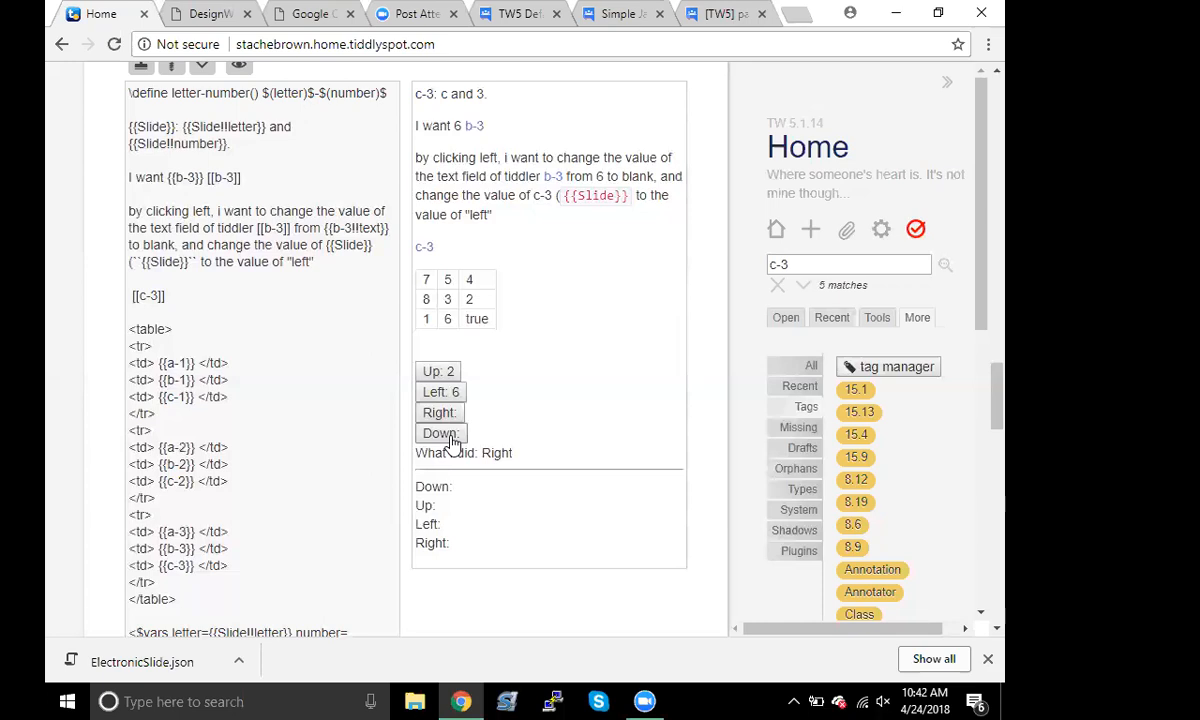
scroll(down, 3)
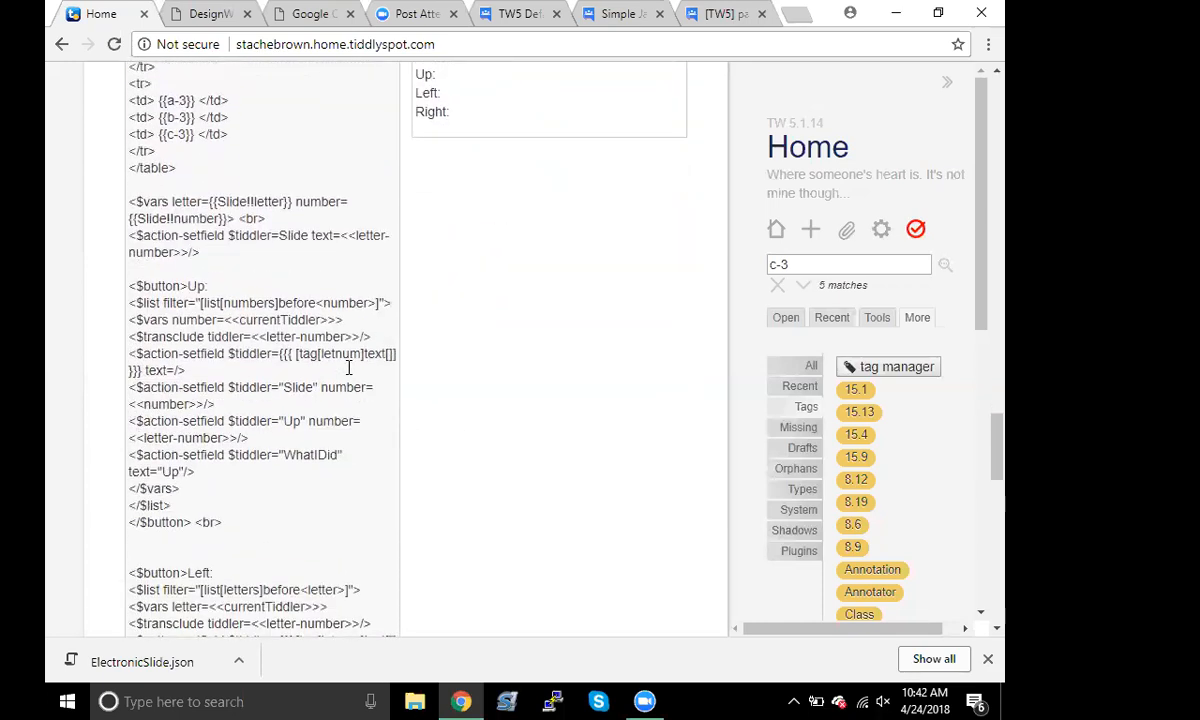